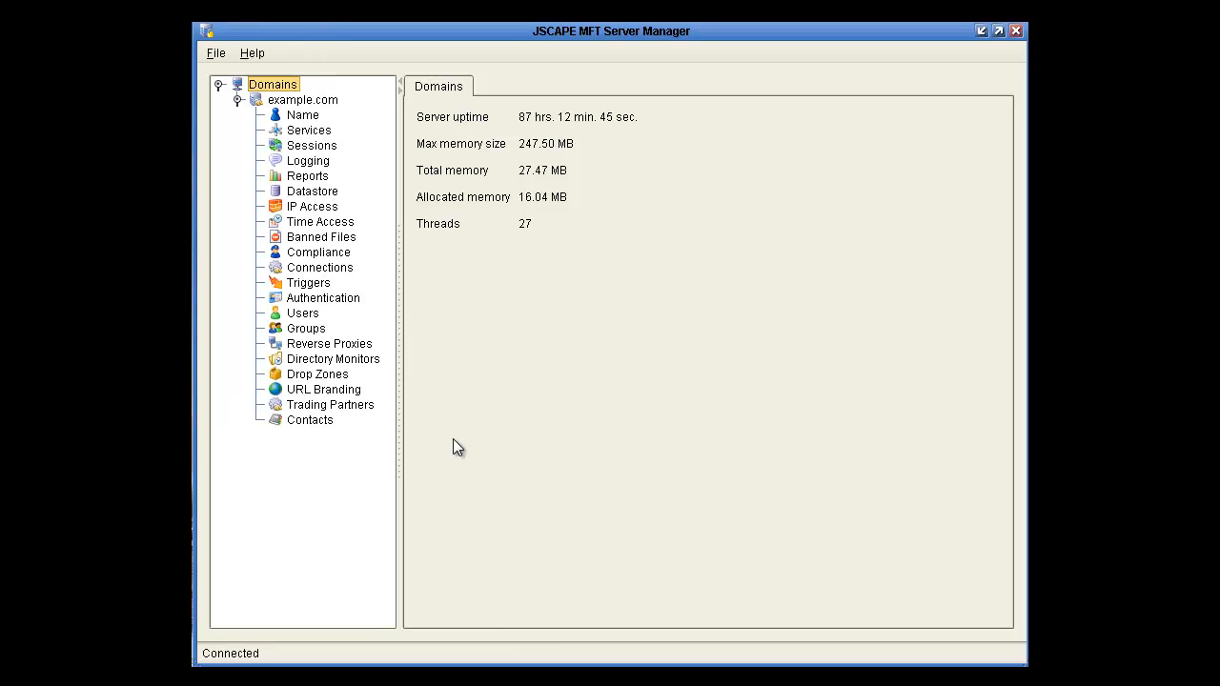
- Open Key Manager and start a new client key with alias 'demo'
click(222, 52)
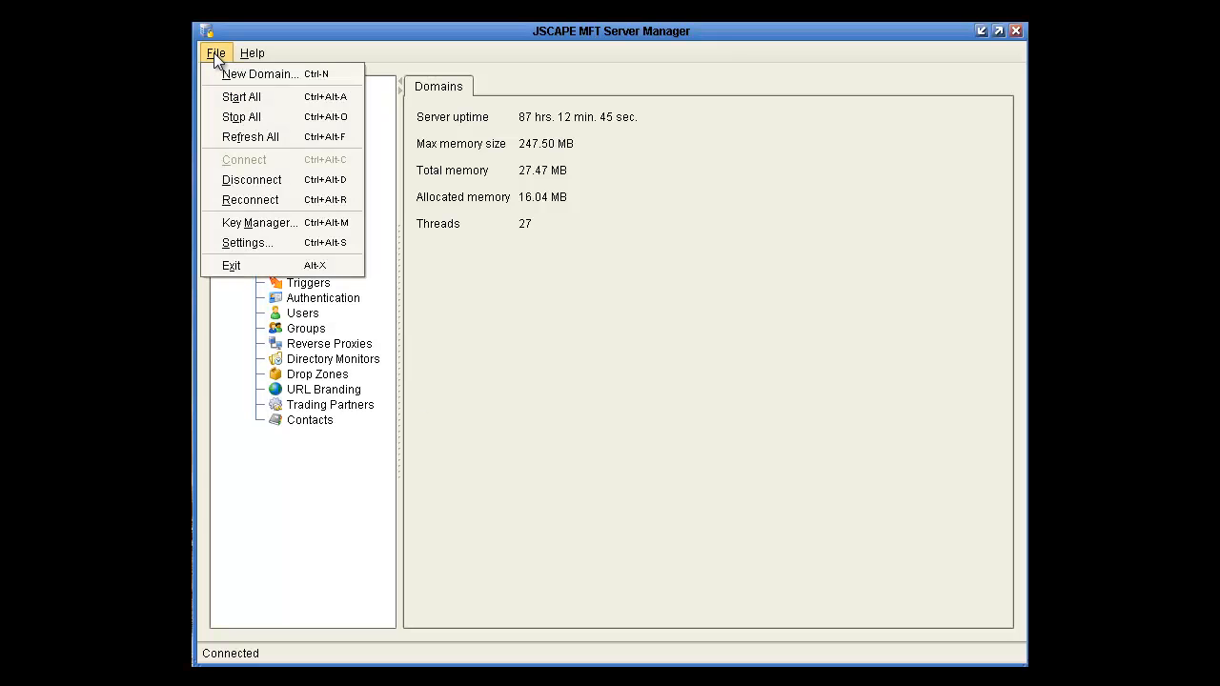
mouse_move(257, 222)
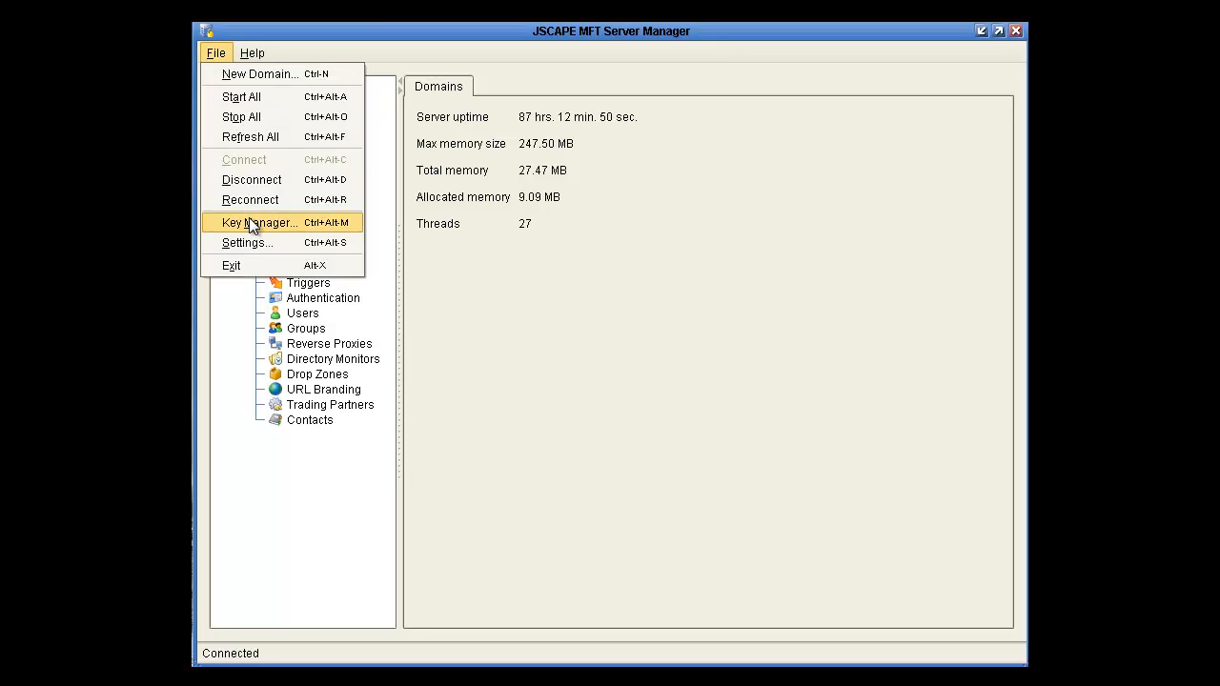
click(258, 222)
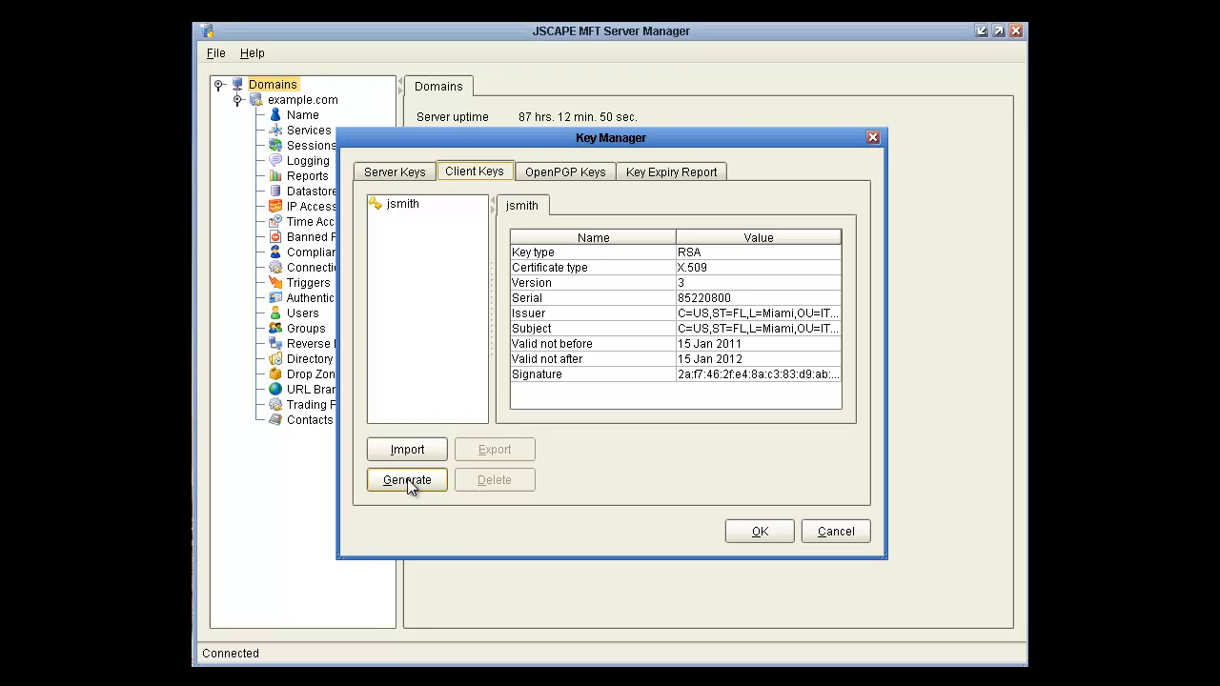
click(407, 479)
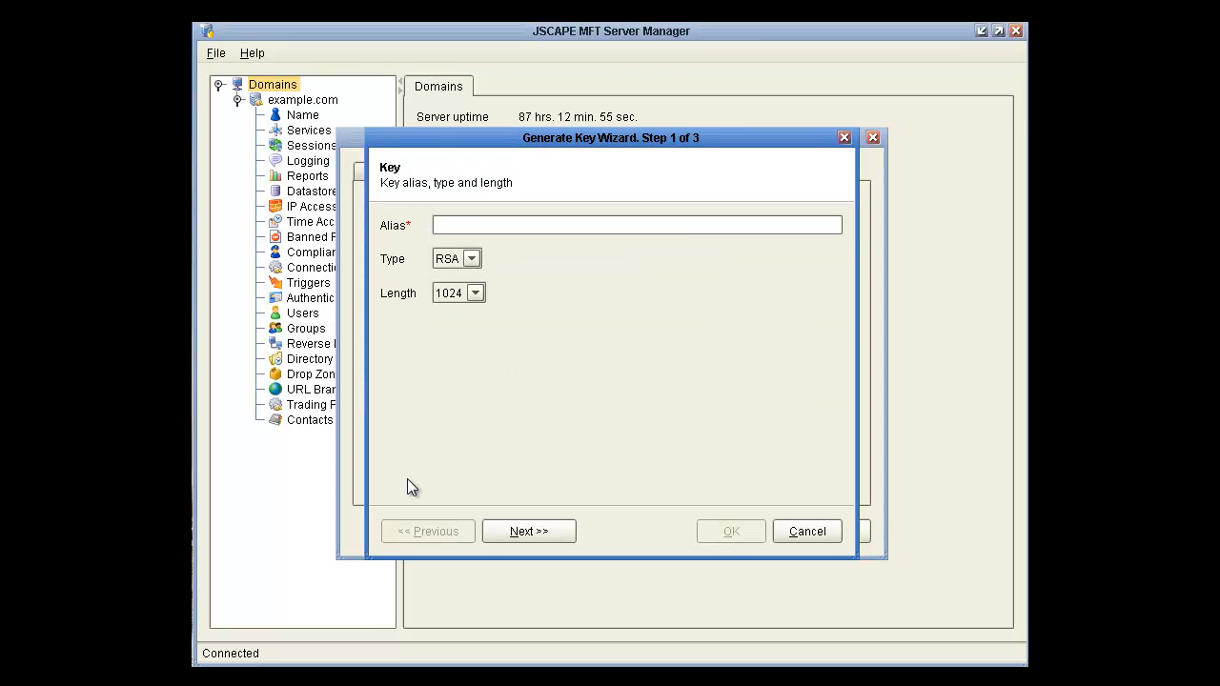
text(demo)
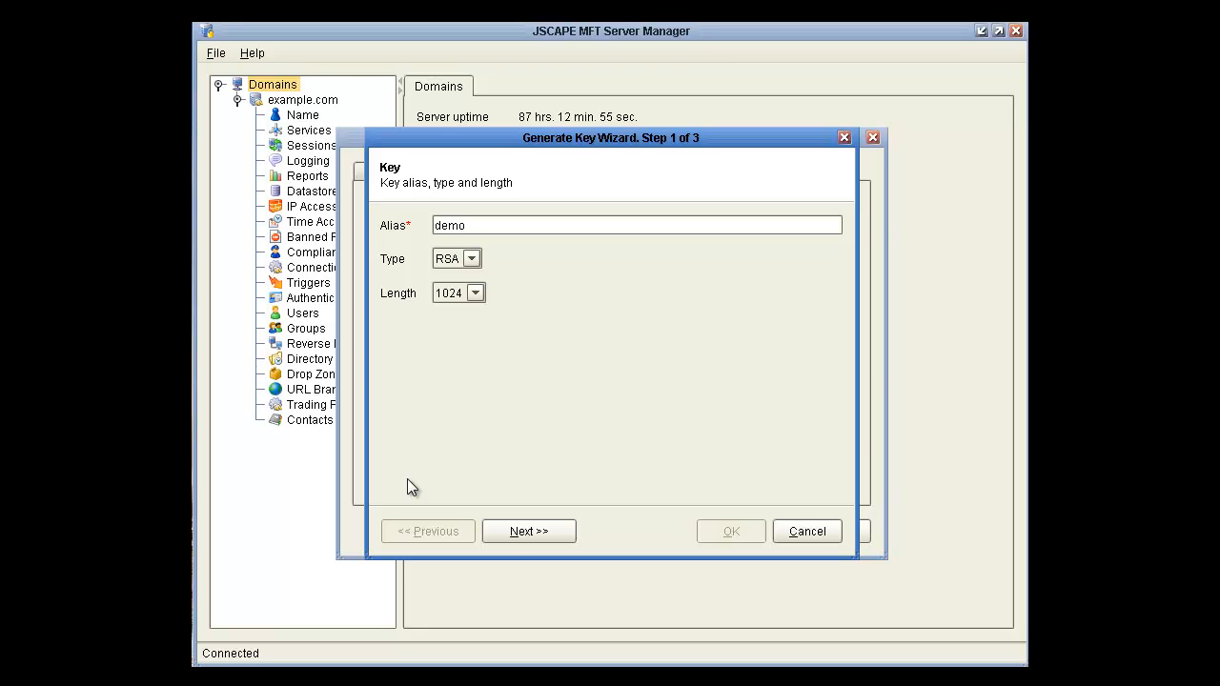
- Enter certificate details Dem O, IT, example.com, Miami, FL, US for the demo key
click(529, 531)
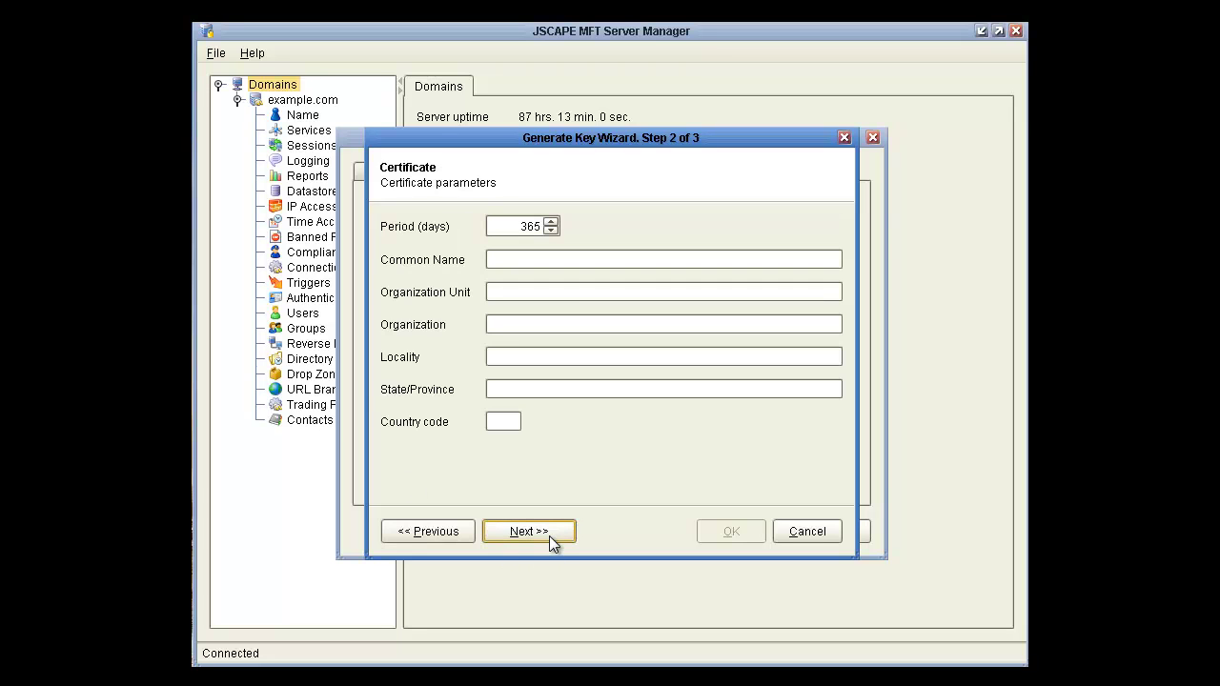
text(D)
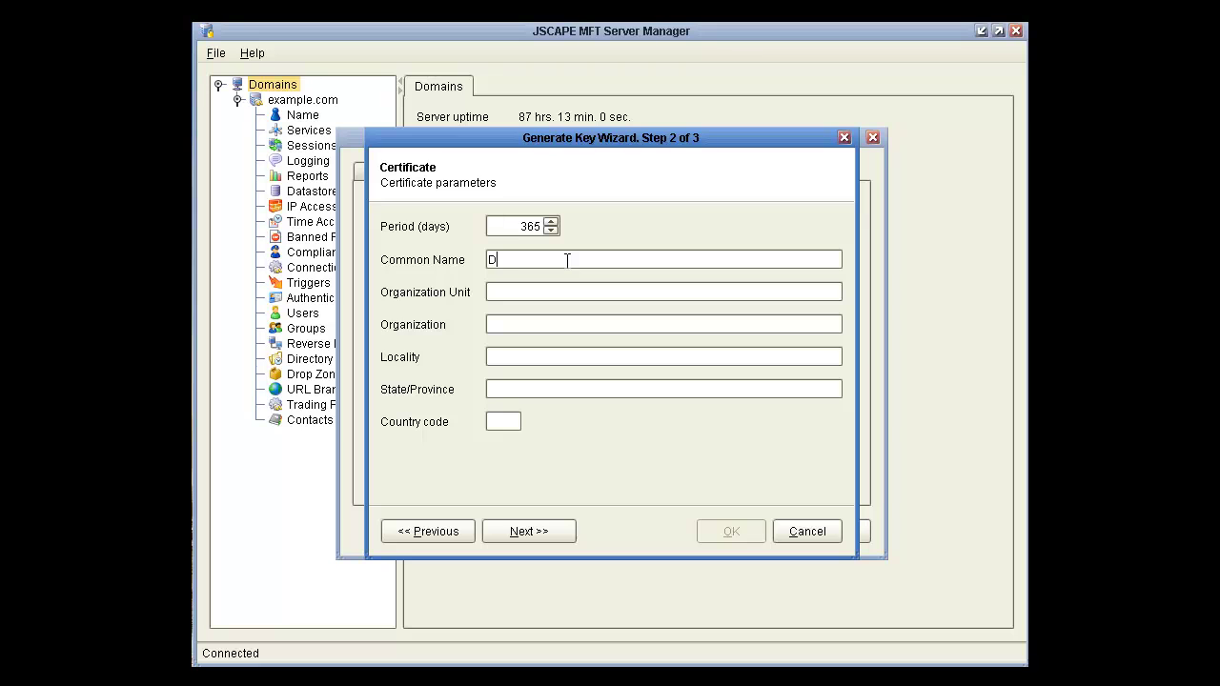
text(em O)
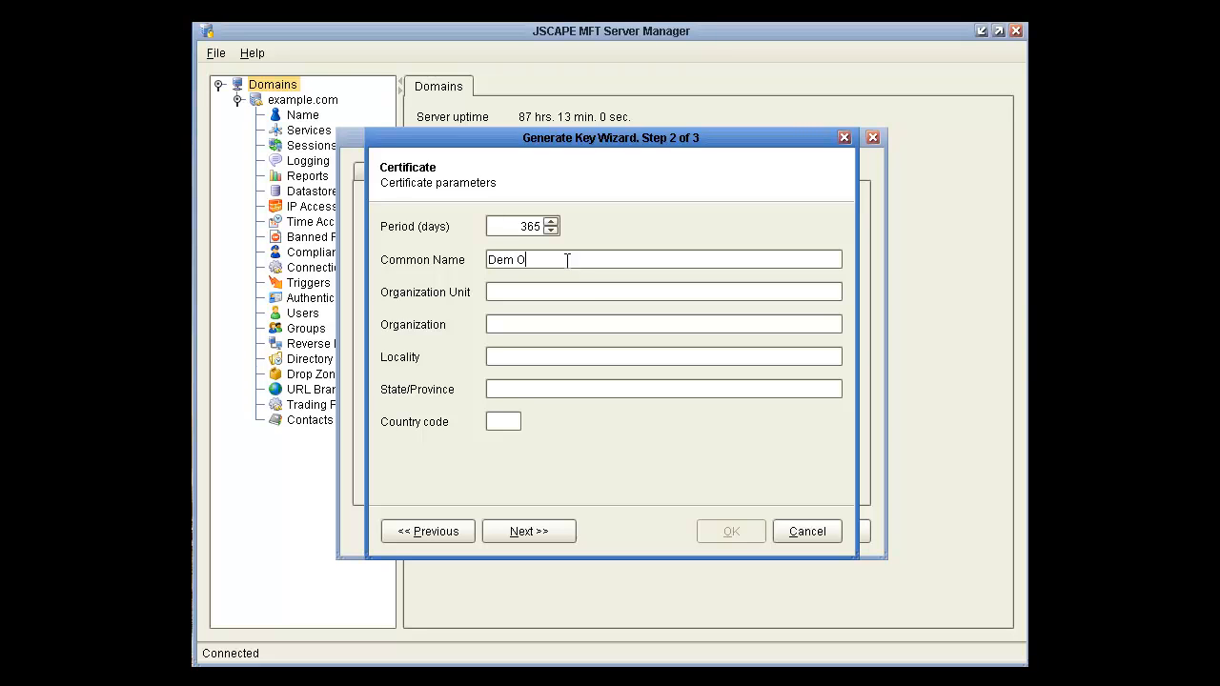
text(IT)
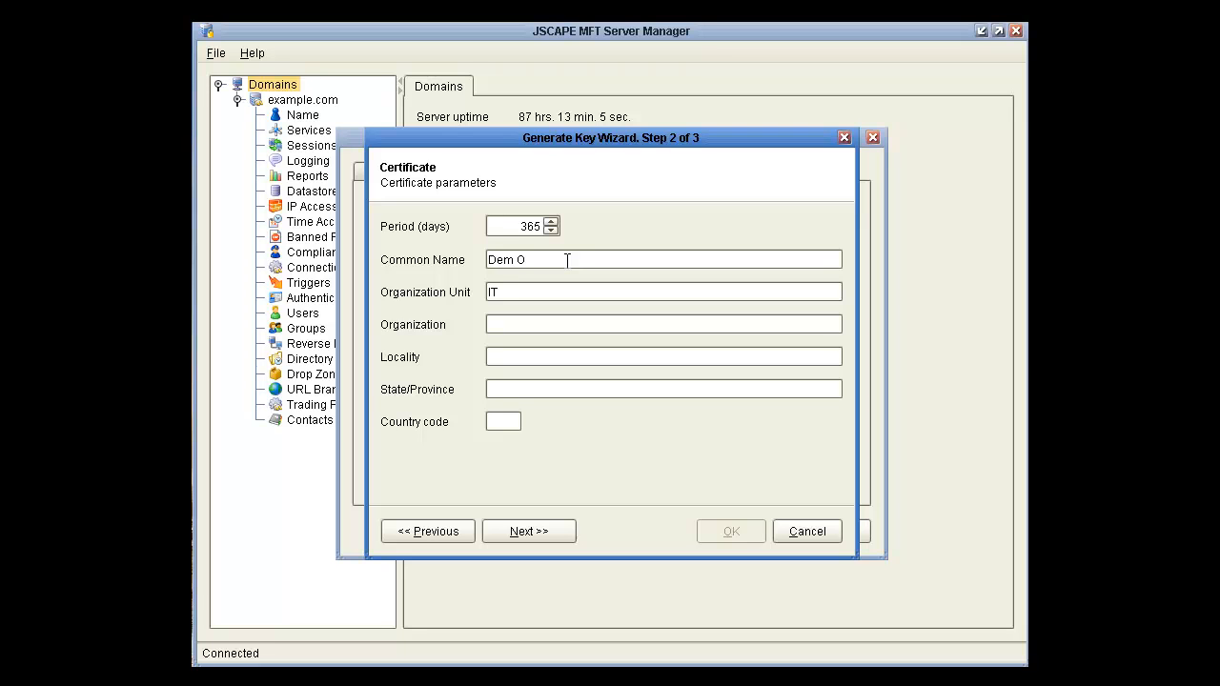
text(example.com)
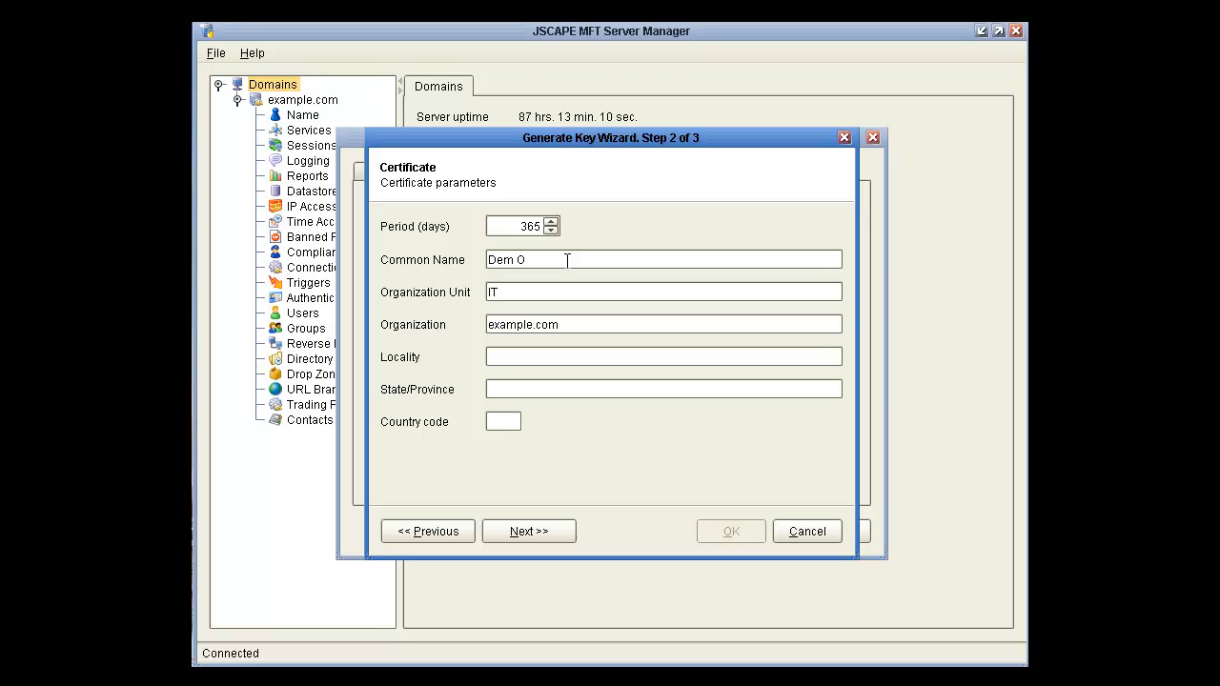
text(Miami)
text(FL)
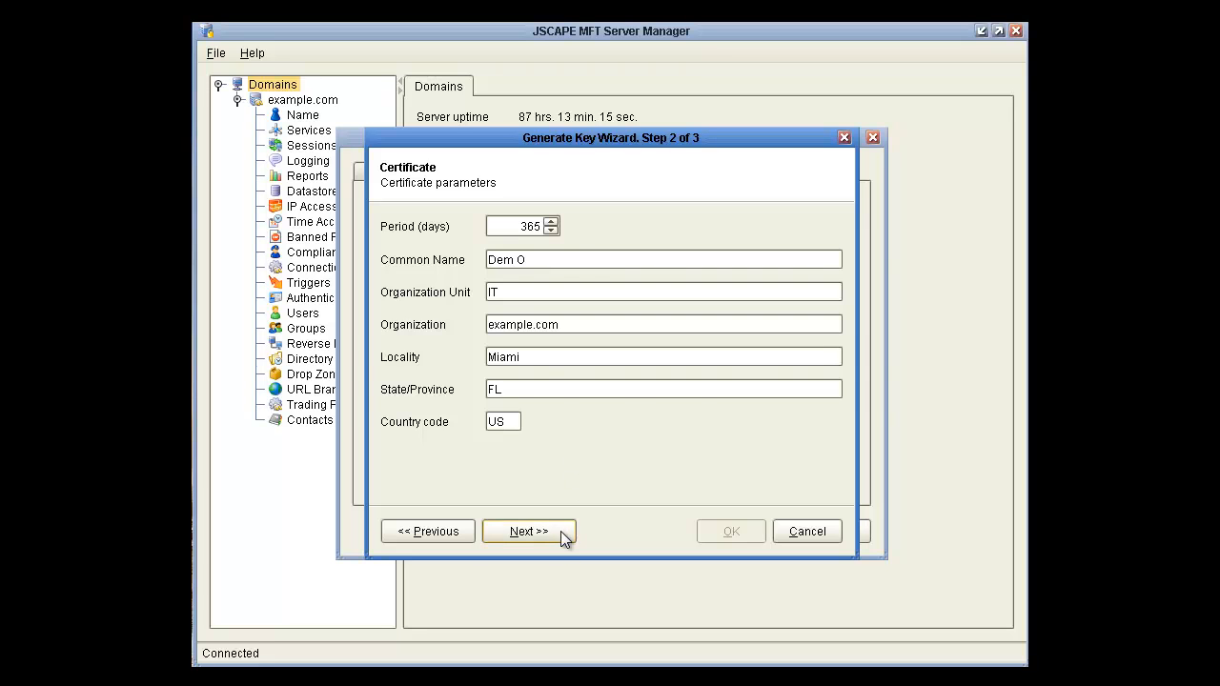
- Skip the certificate file and generate the key with private key saved to c:\test\demo.pem
click(528, 531)
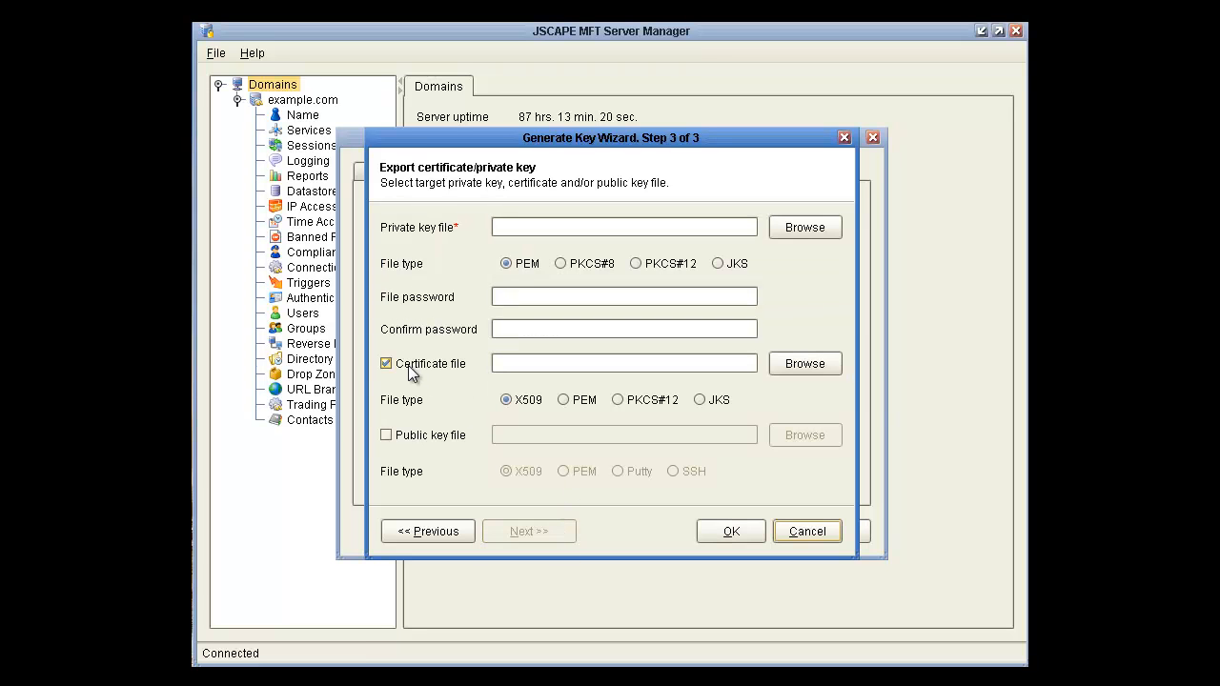
click(386, 363)
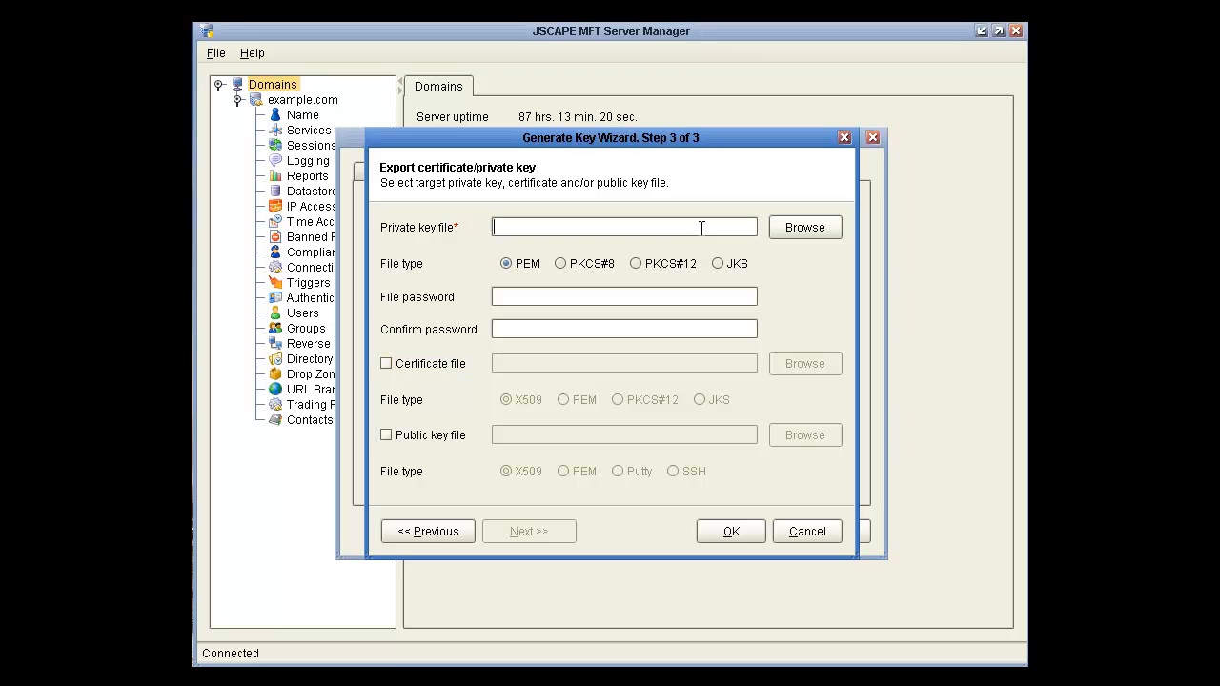
text(c:\t)
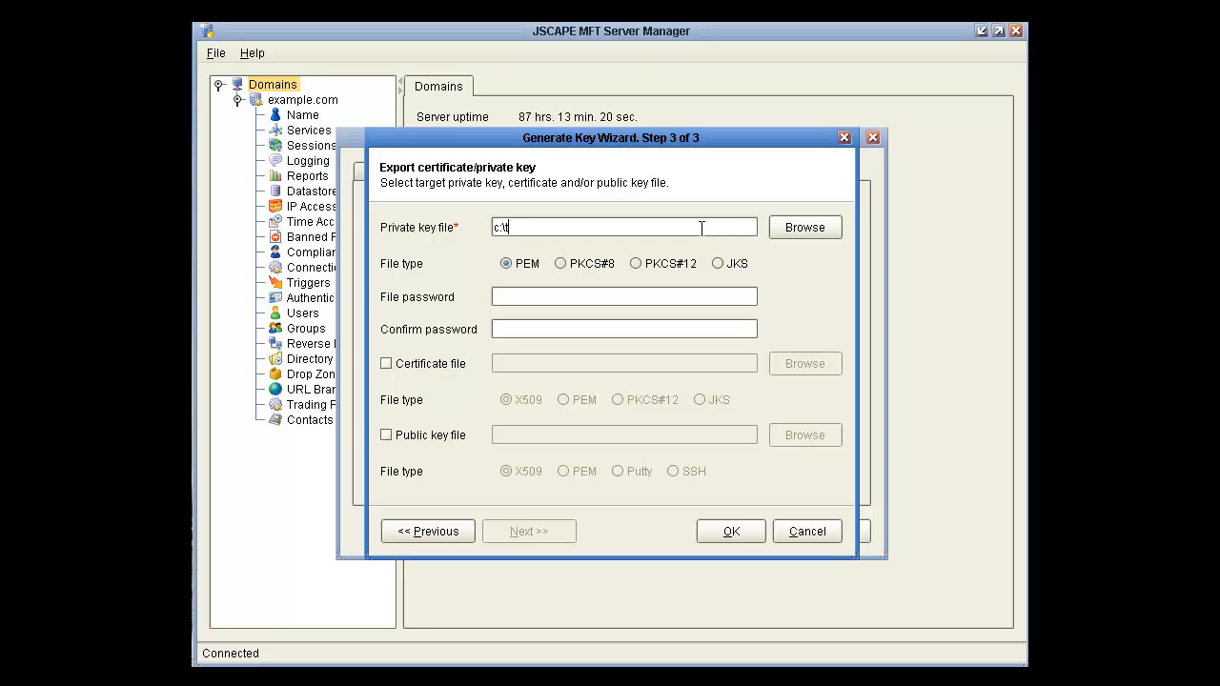
text(est\demo.)
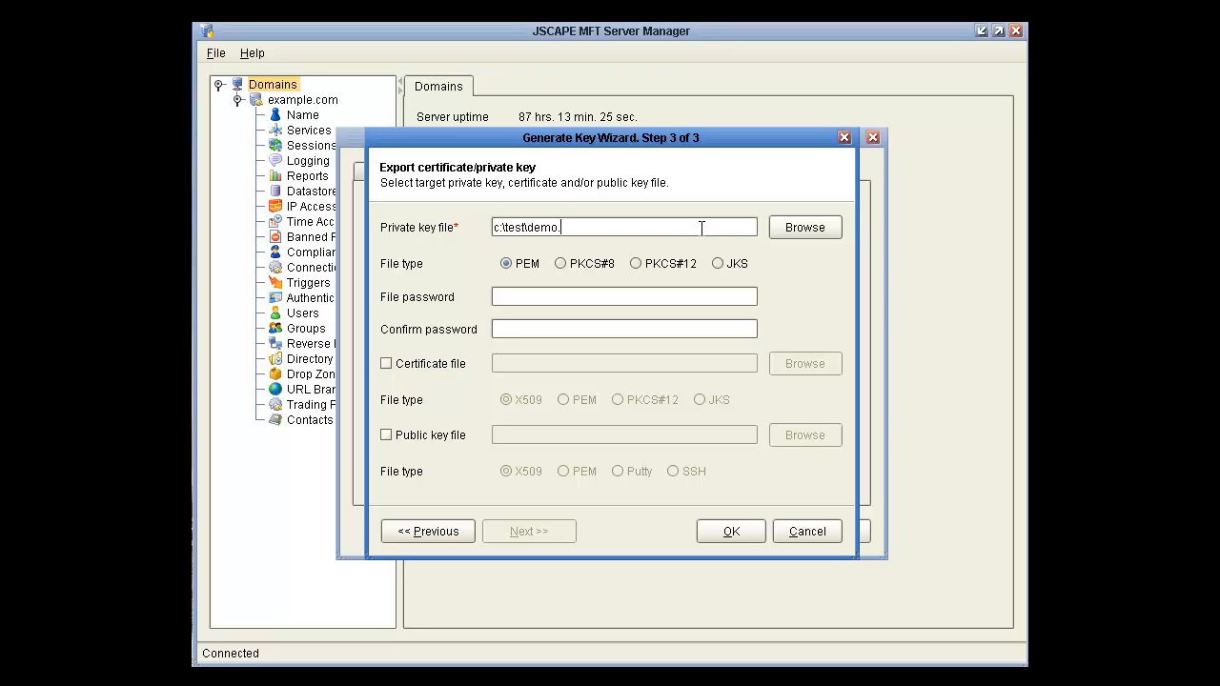
text(pem)
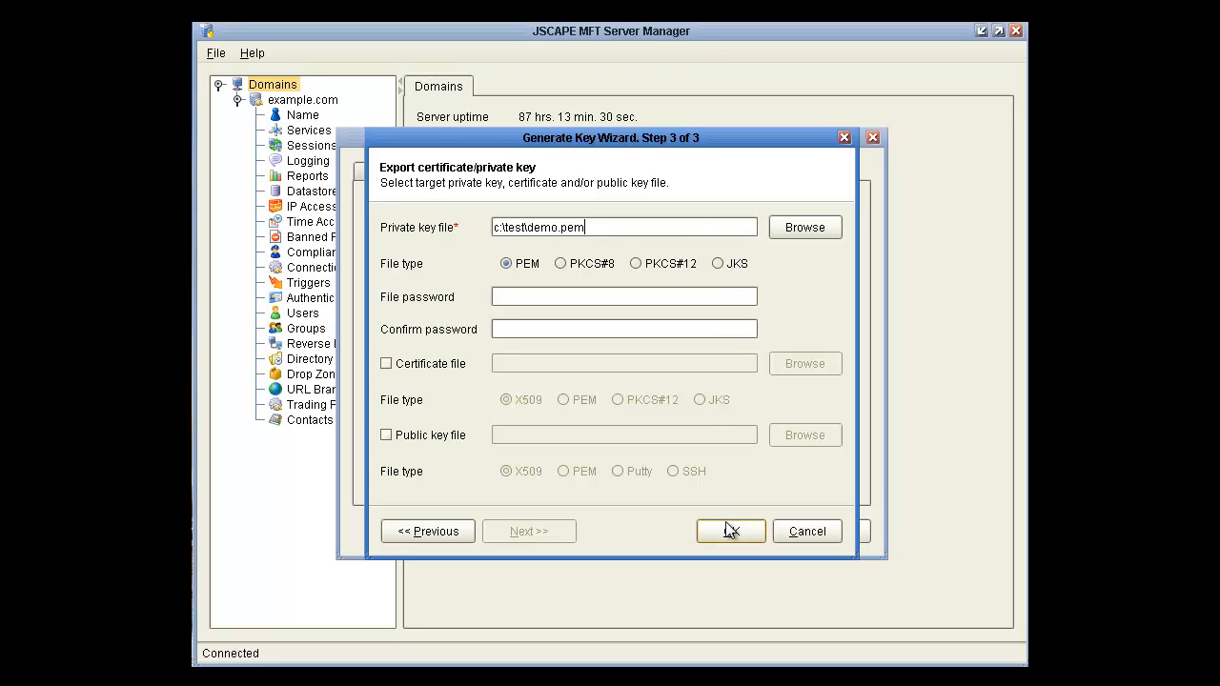
click(730, 531)
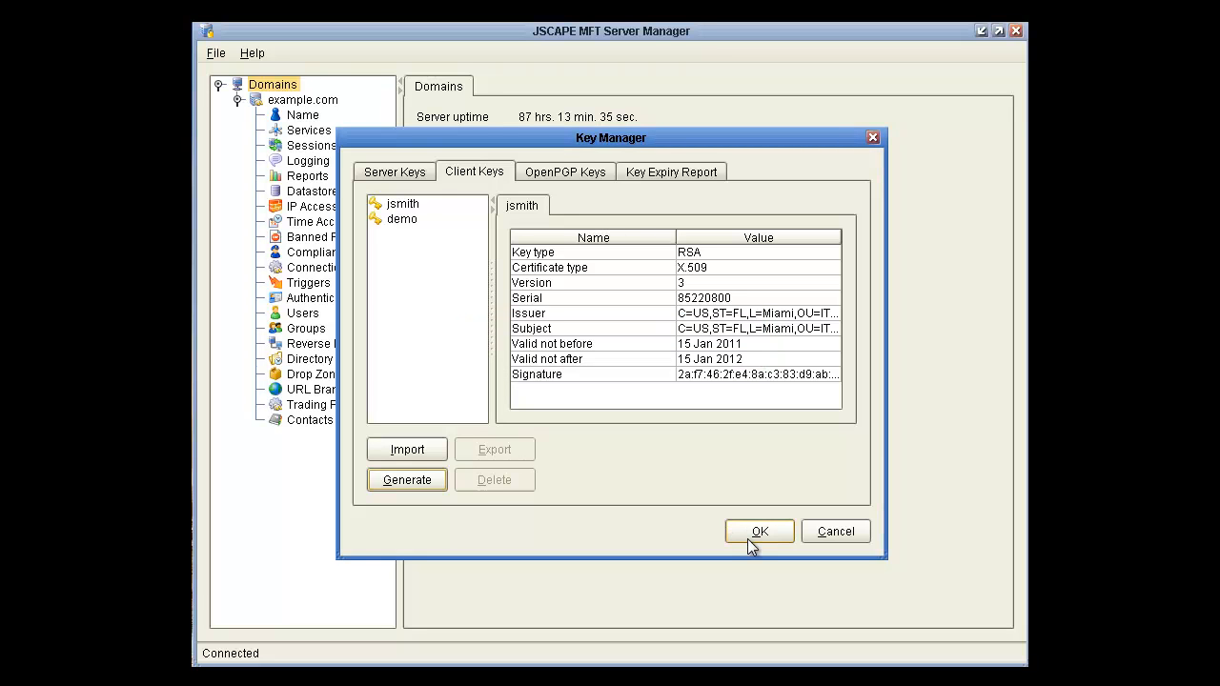
- Close Key Manager and select the demo user in the example.com Users list
click(759, 532)
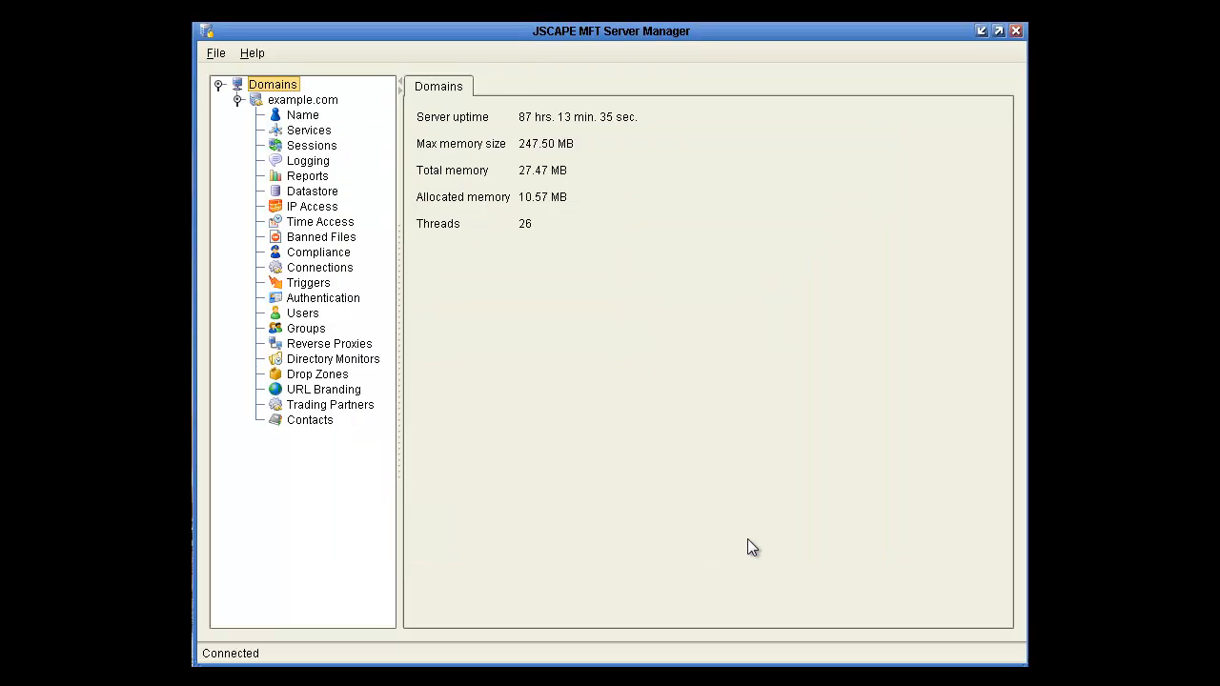
click(303, 313)
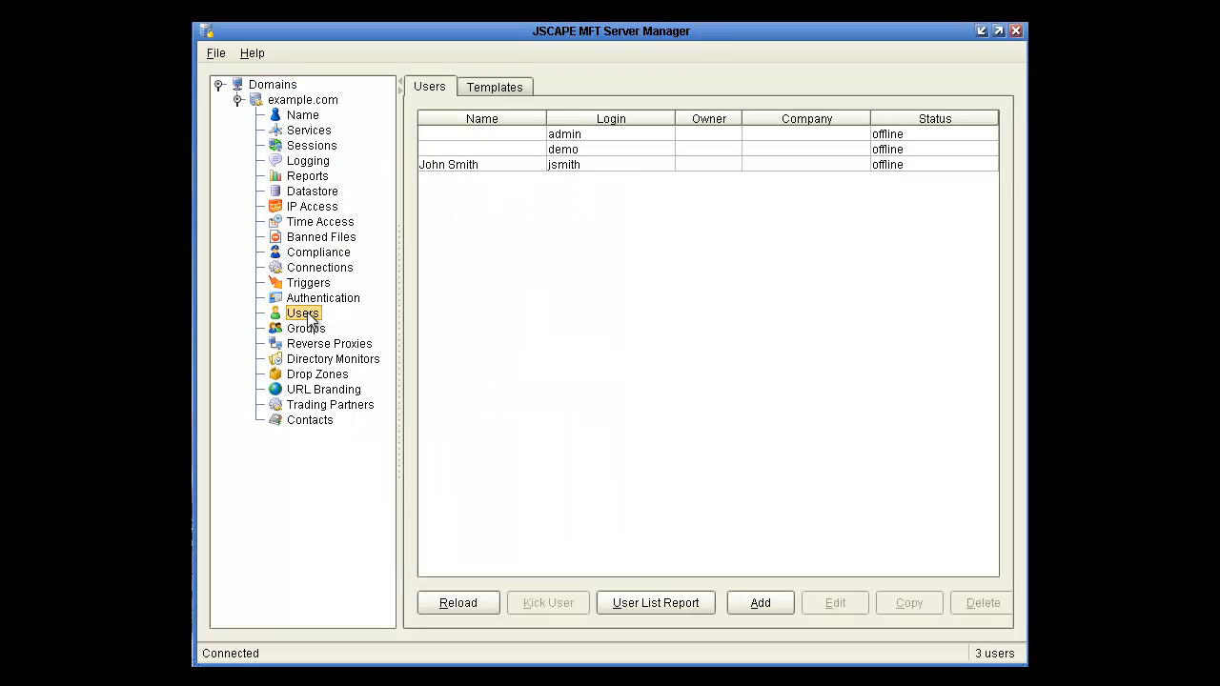
click(563, 148)
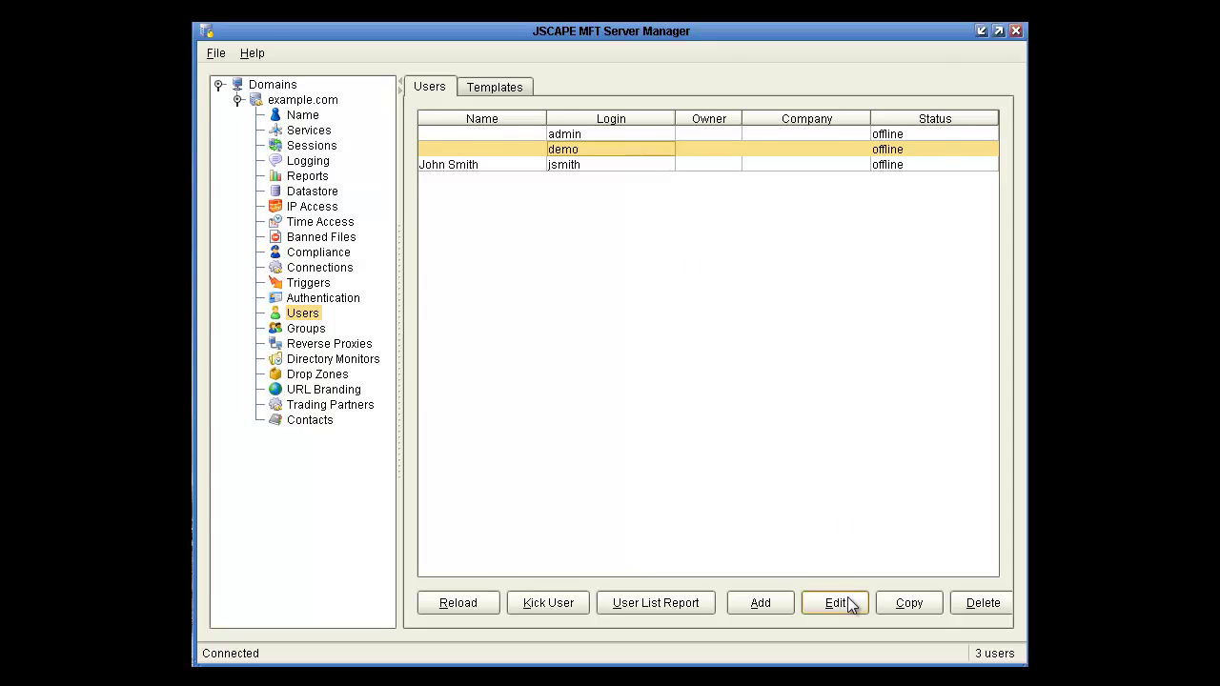
- Assign the demo client key to the demo user account and save it
click(835, 603)
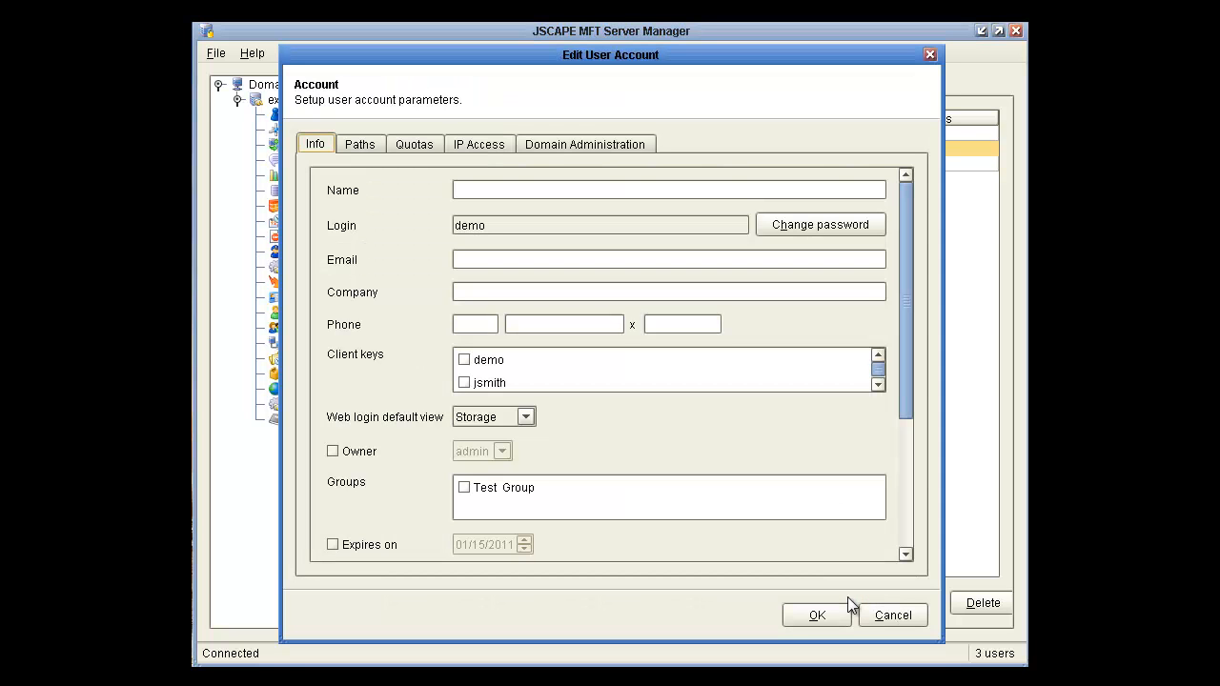
mouse_move(341, 362)
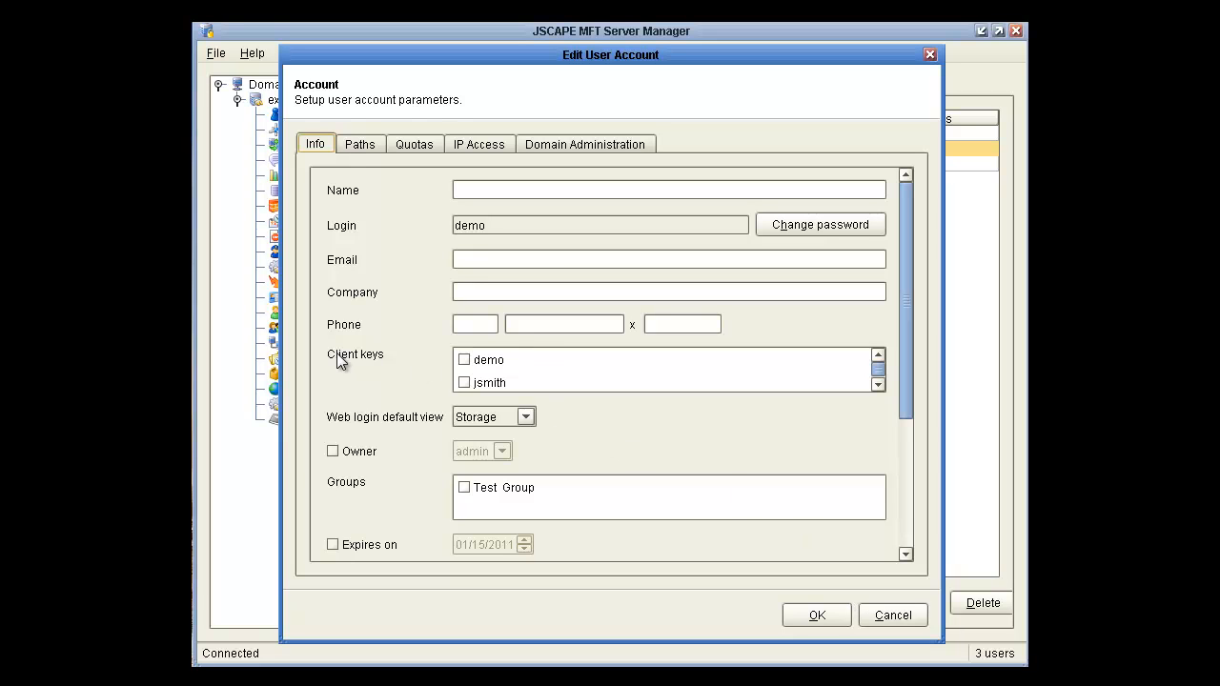
click(464, 361)
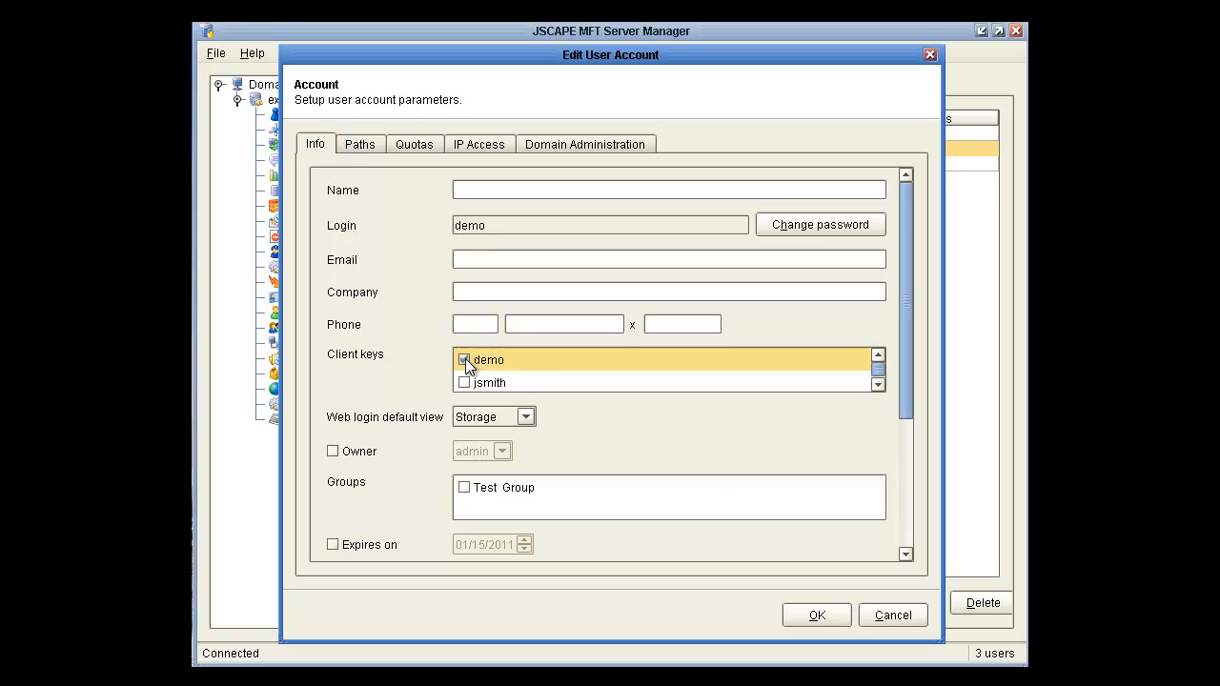
click(463, 359)
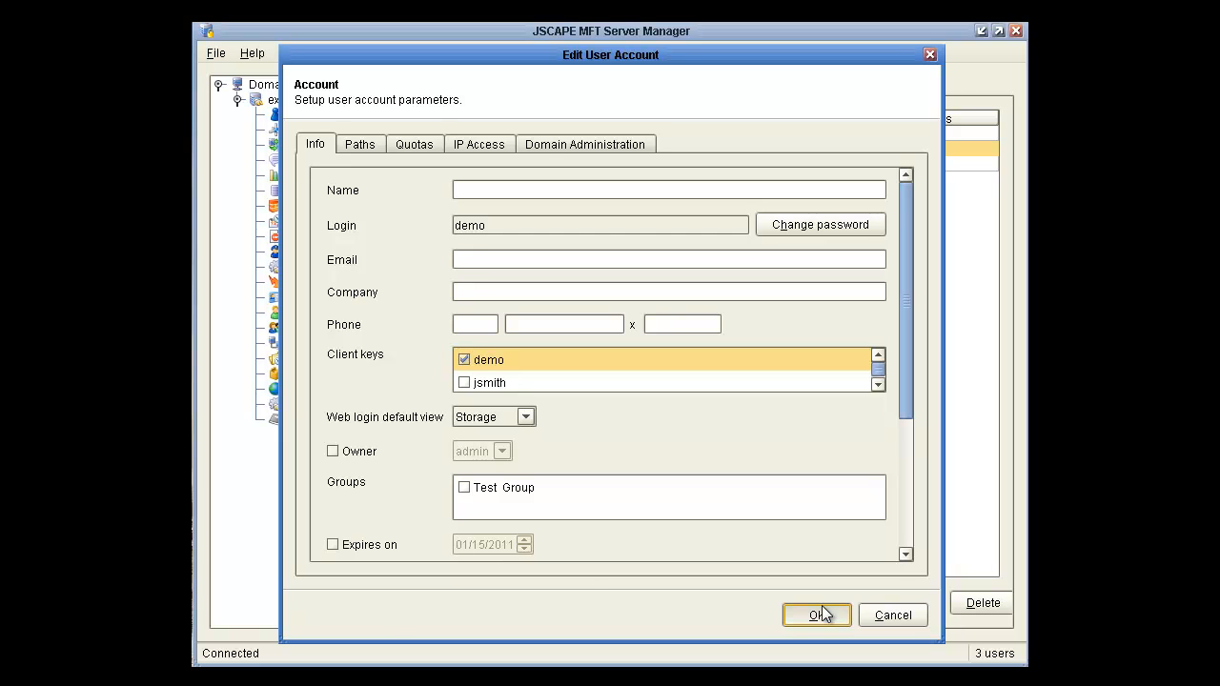
click(815, 614)
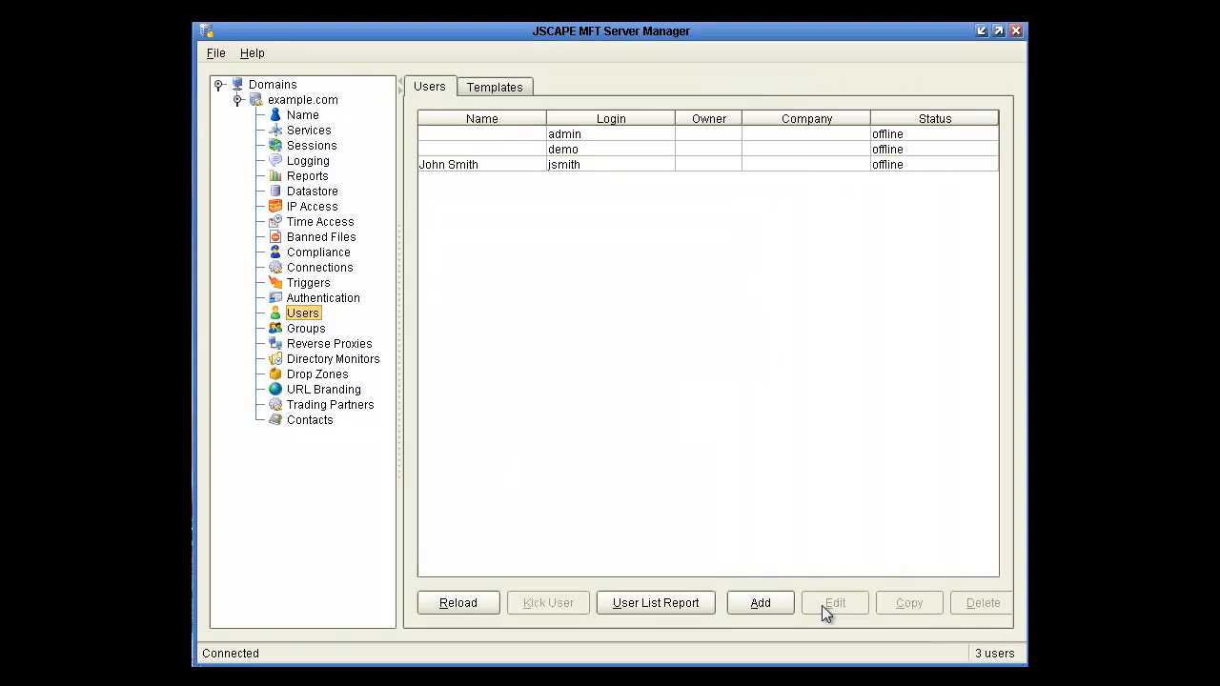
mouse_move(596, 393)
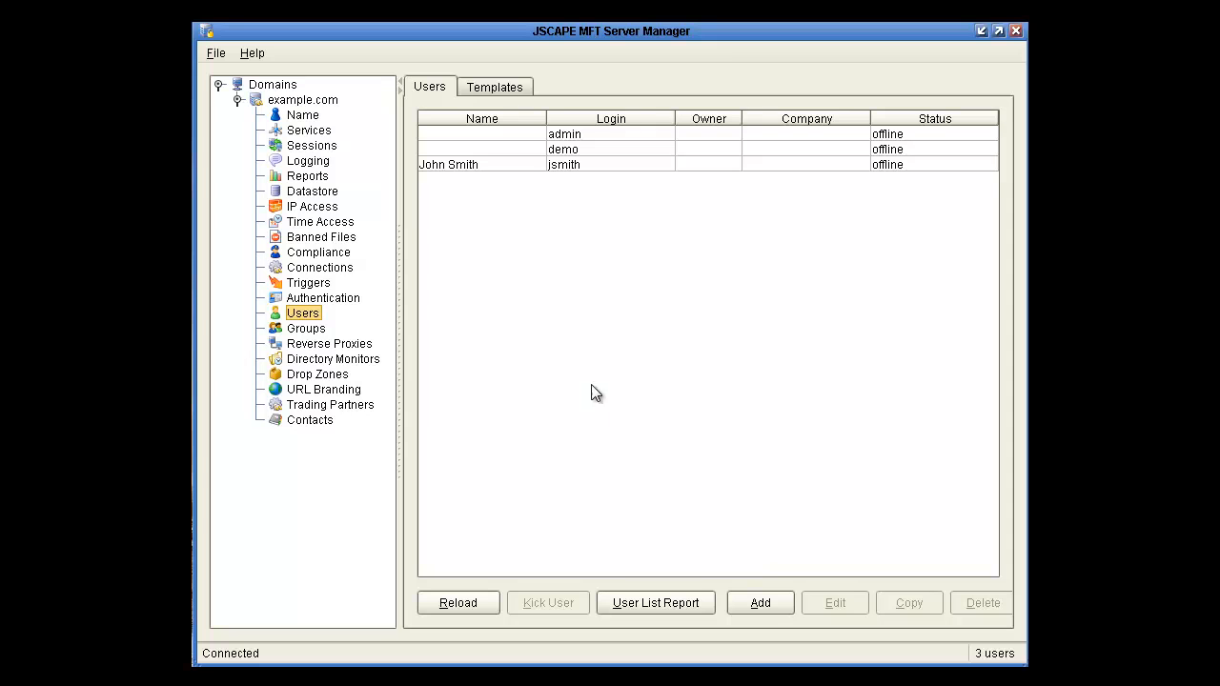
mouse_move(324, 143)
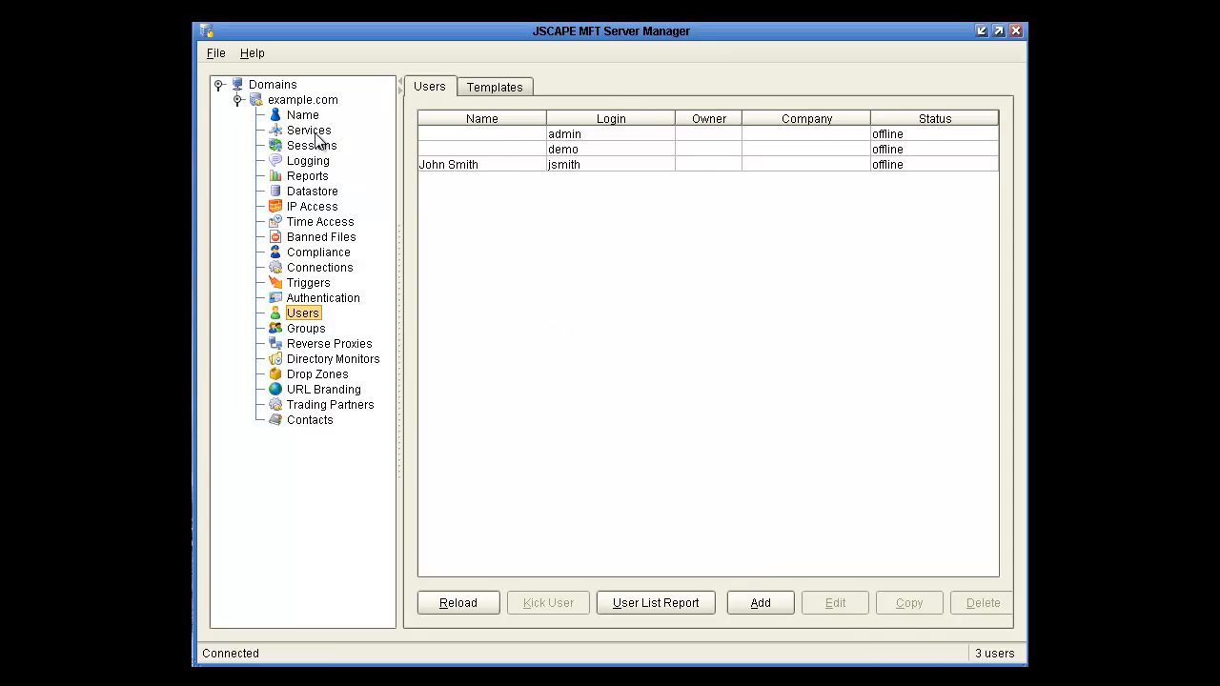
- Edit the SFTP service and change its authentication from password to publickey
click(308, 130)
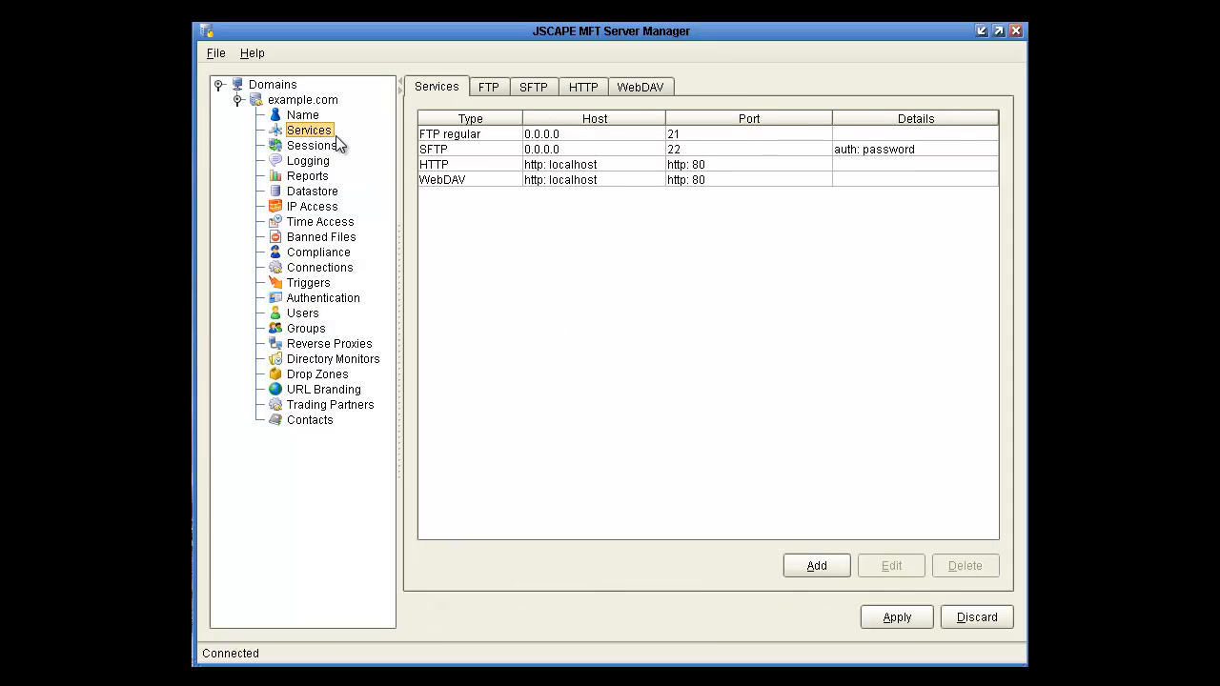
click(472, 149)
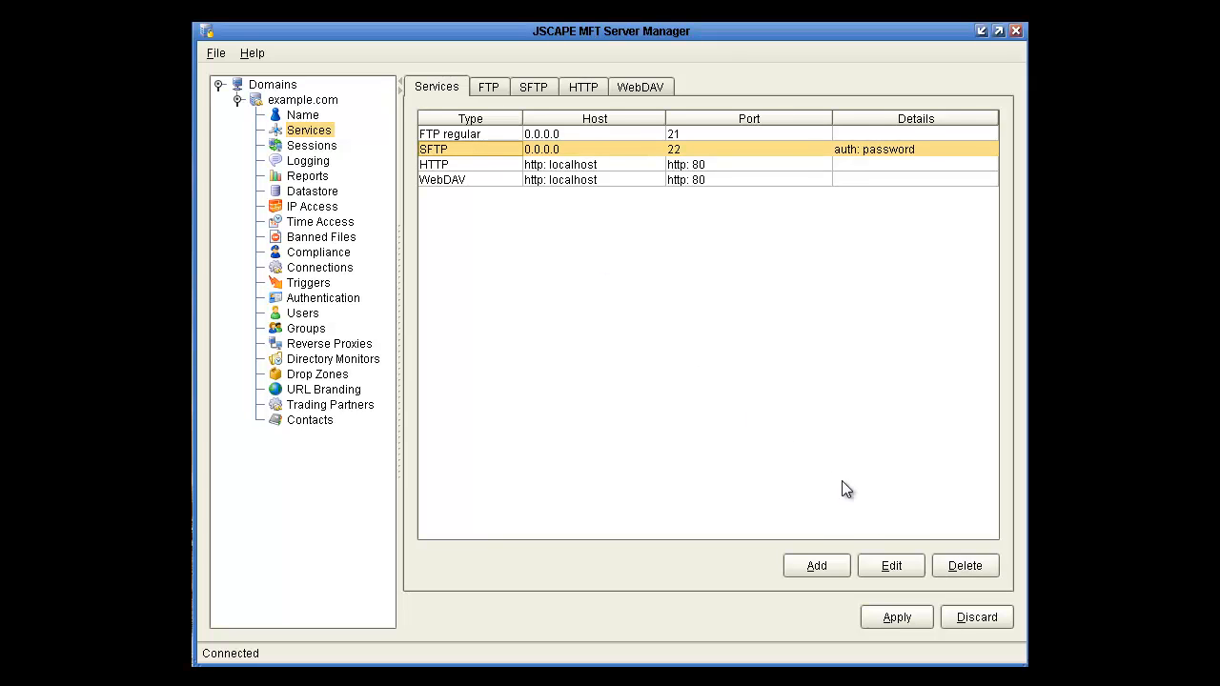
click(890, 565)
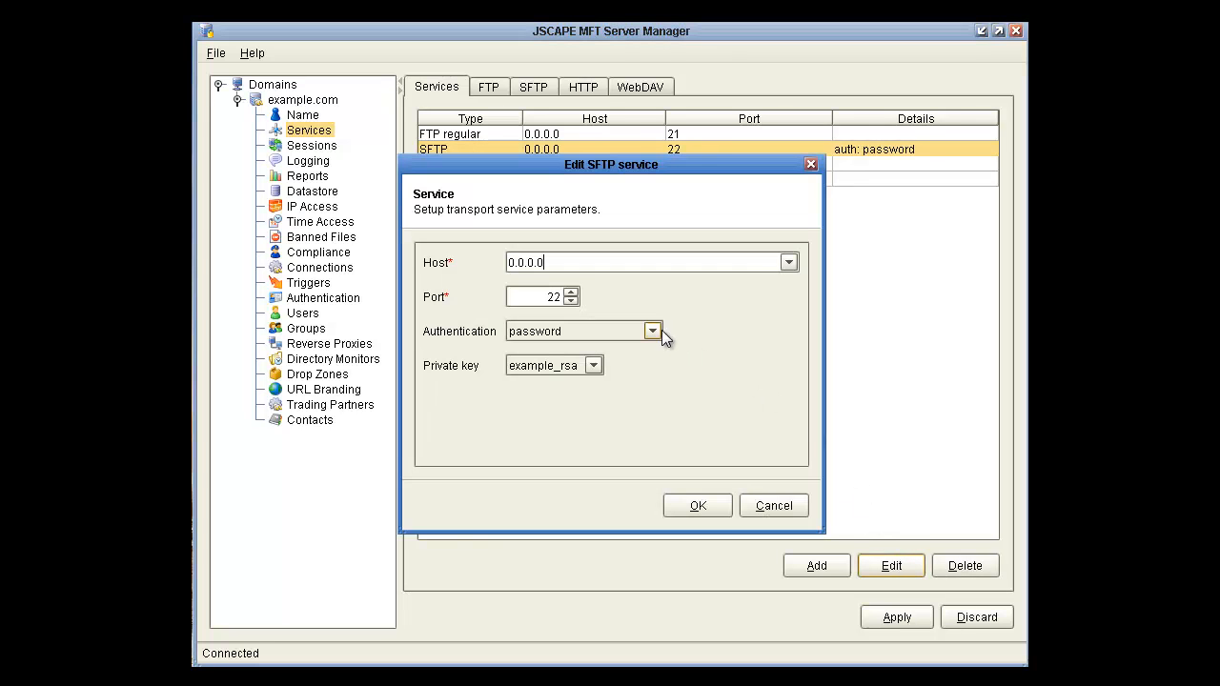
click(653, 330)
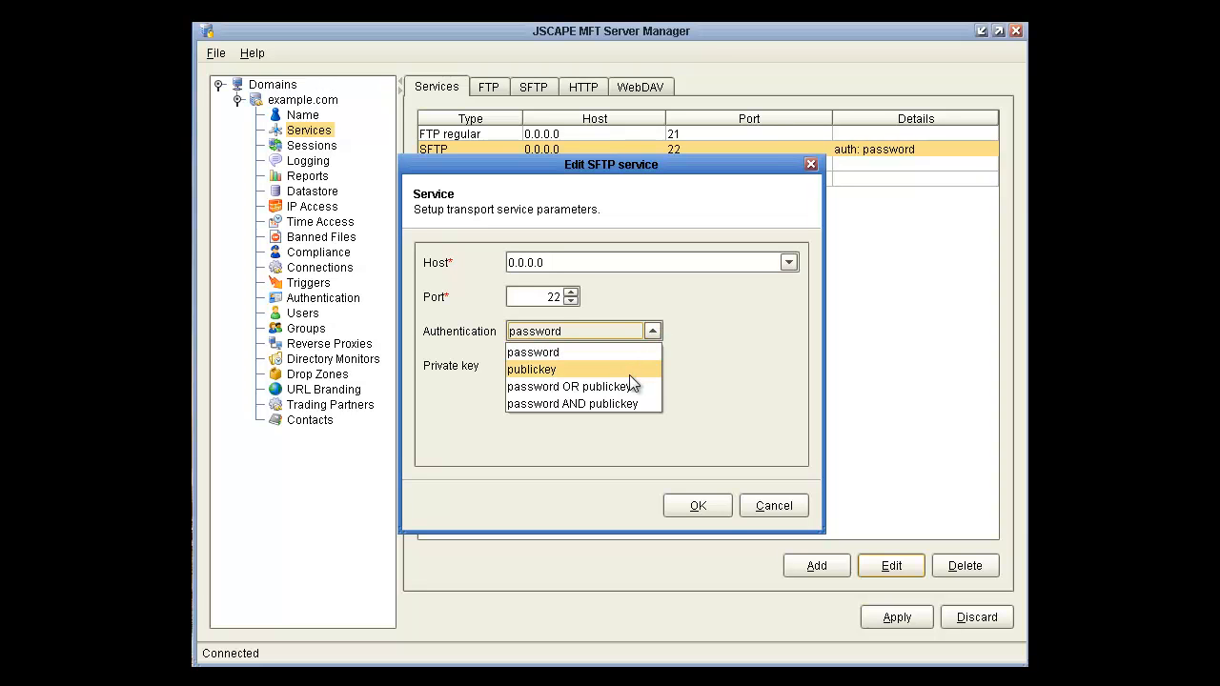
mouse_move(634, 403)
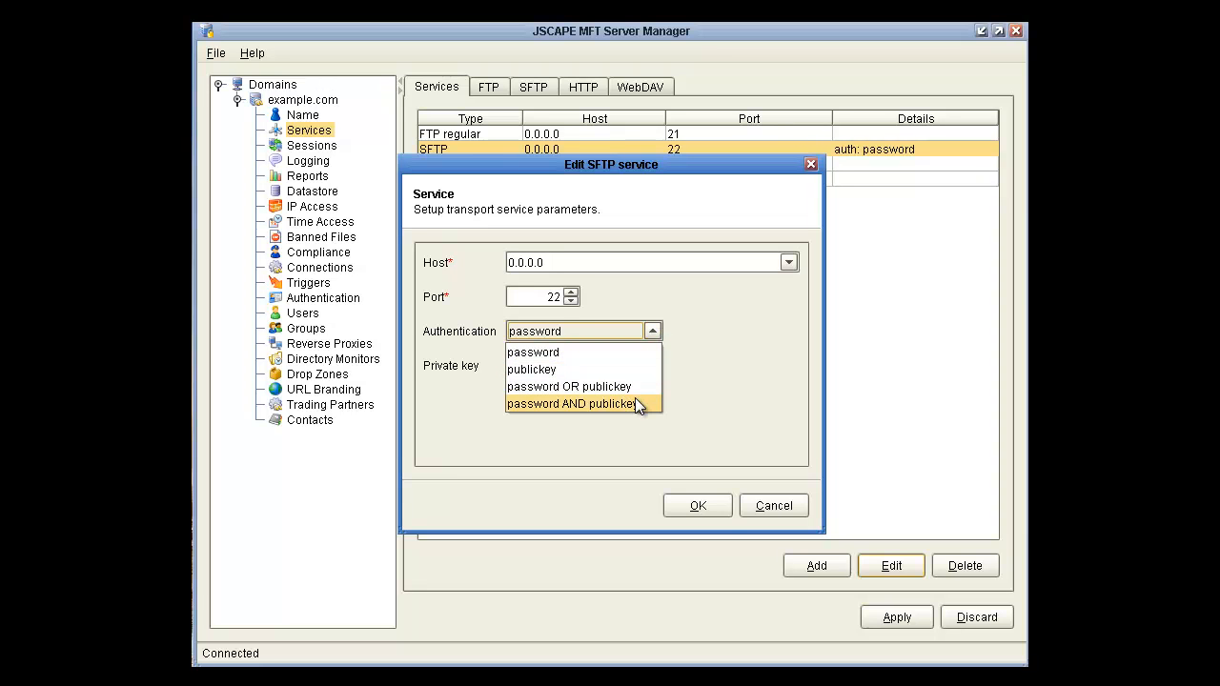
click(531, 368)
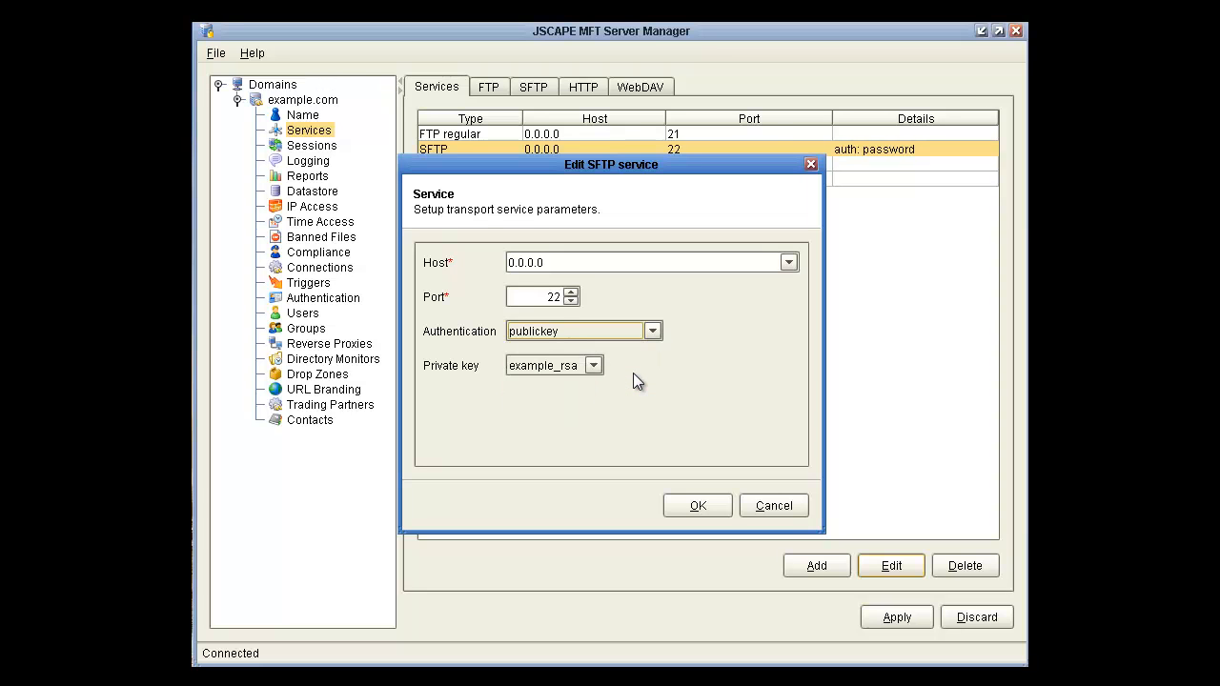
mouse_move(696, 505)
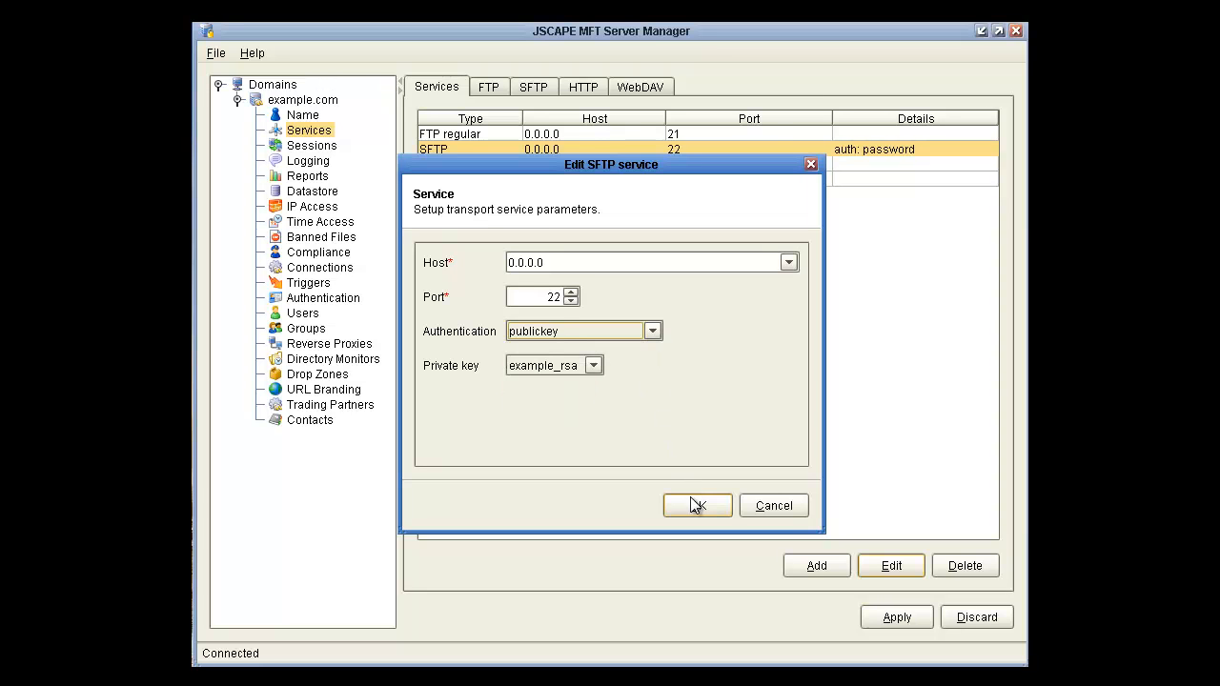
- Confirm the SFTP service edit, apply it to the domain, and accept the restart
click(696, 506)
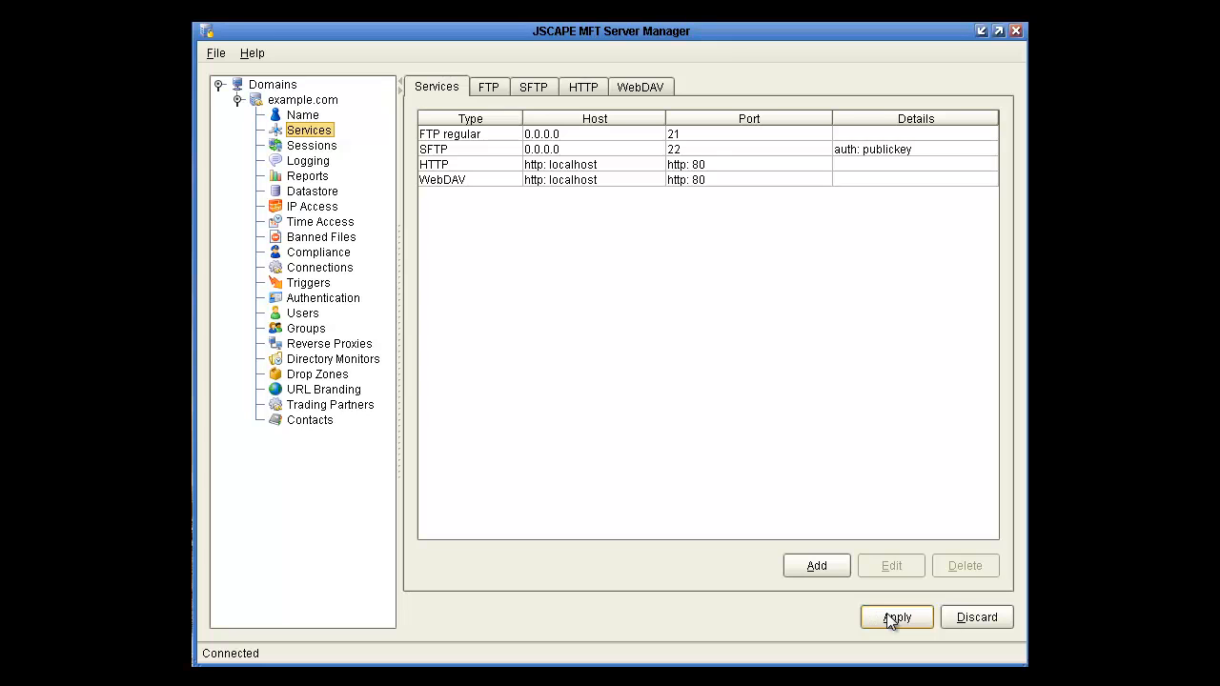
click(896, 617)
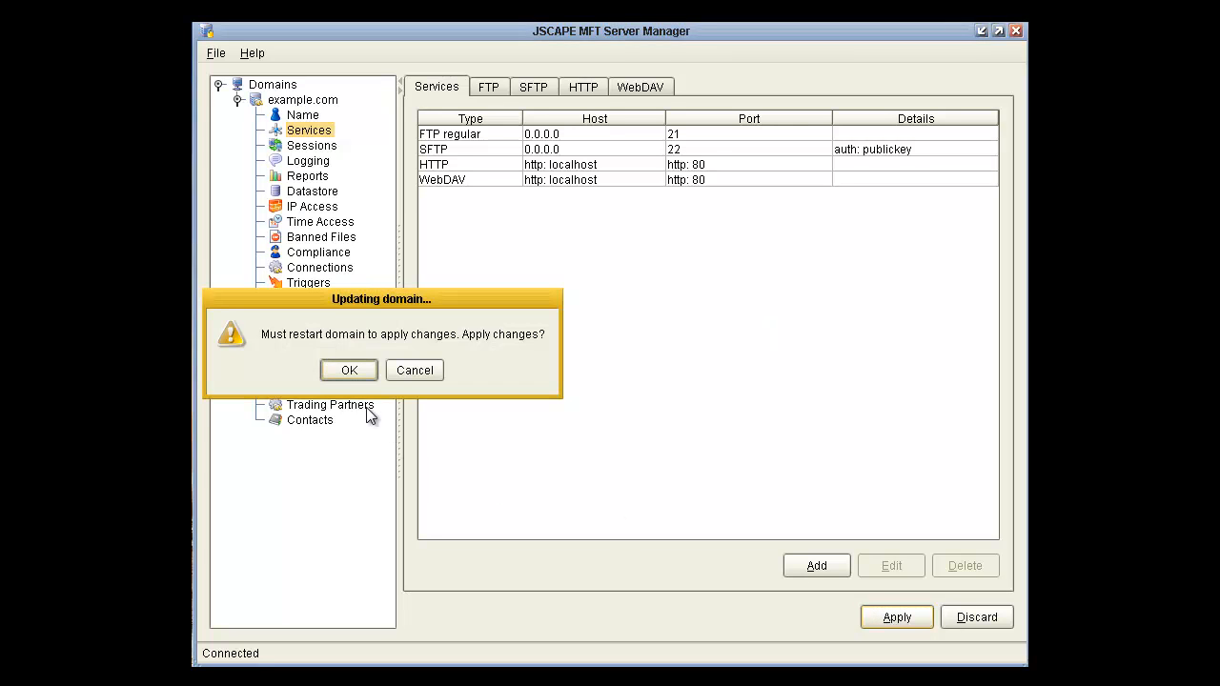
click(348, 370)
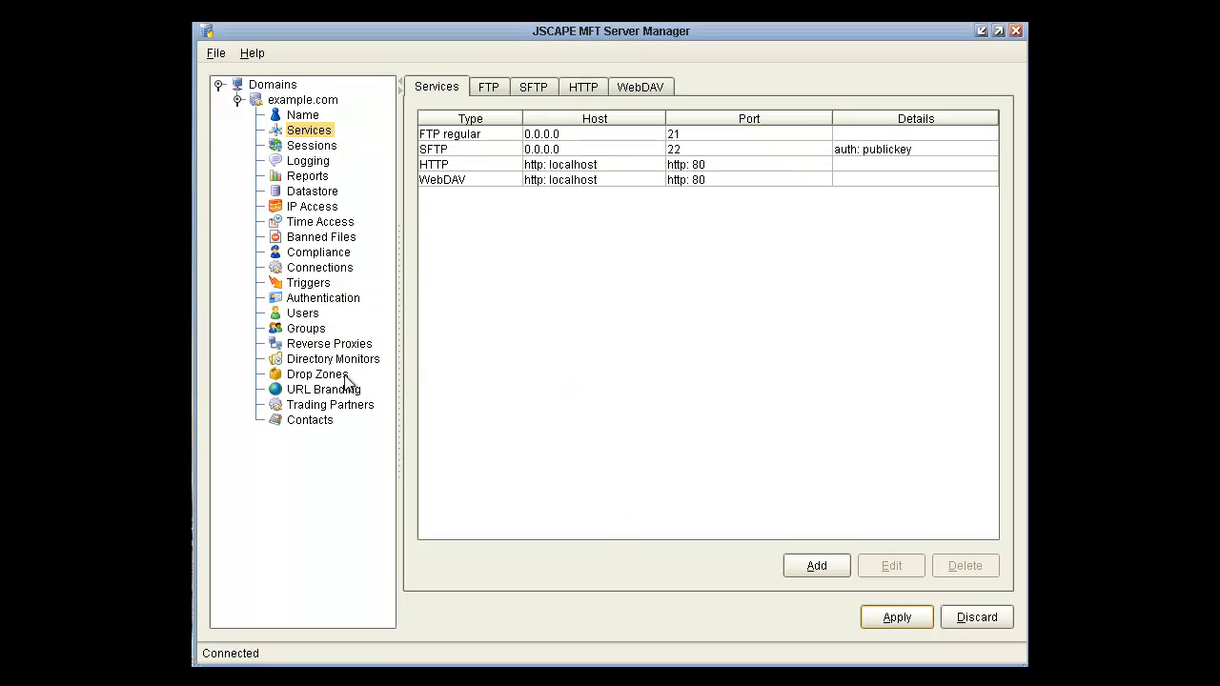
click(897, 617)
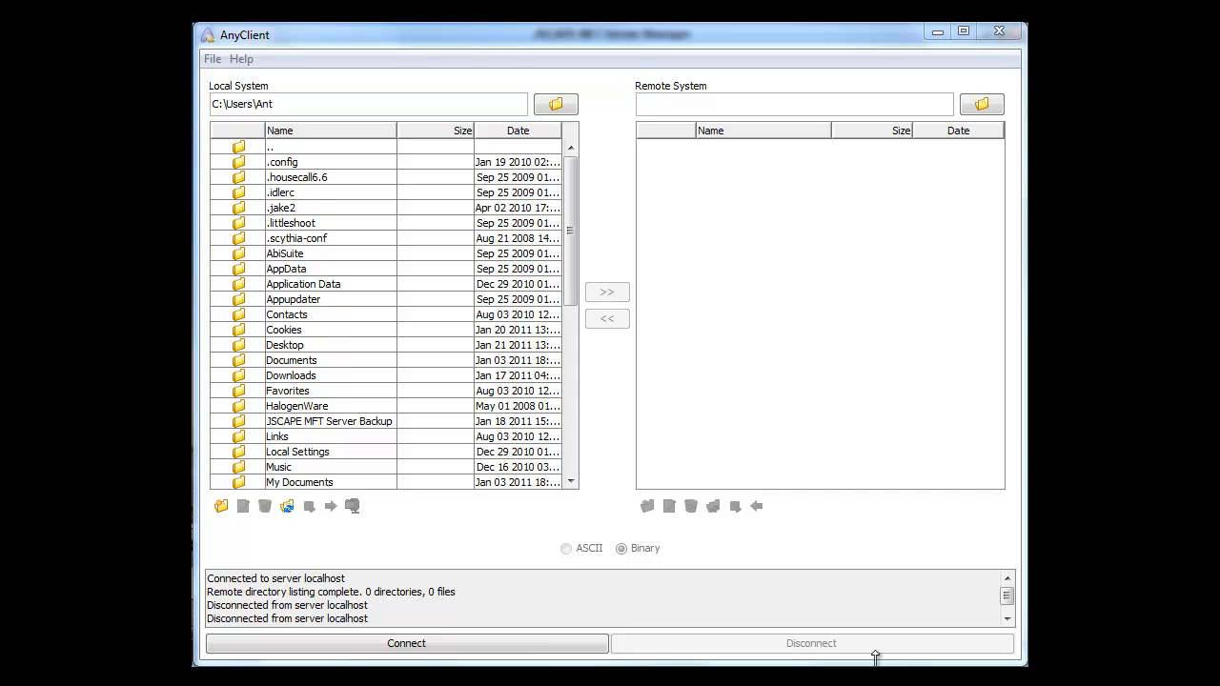
- Create a new AnyClient site with host localhost and username demo
click(405, 643)
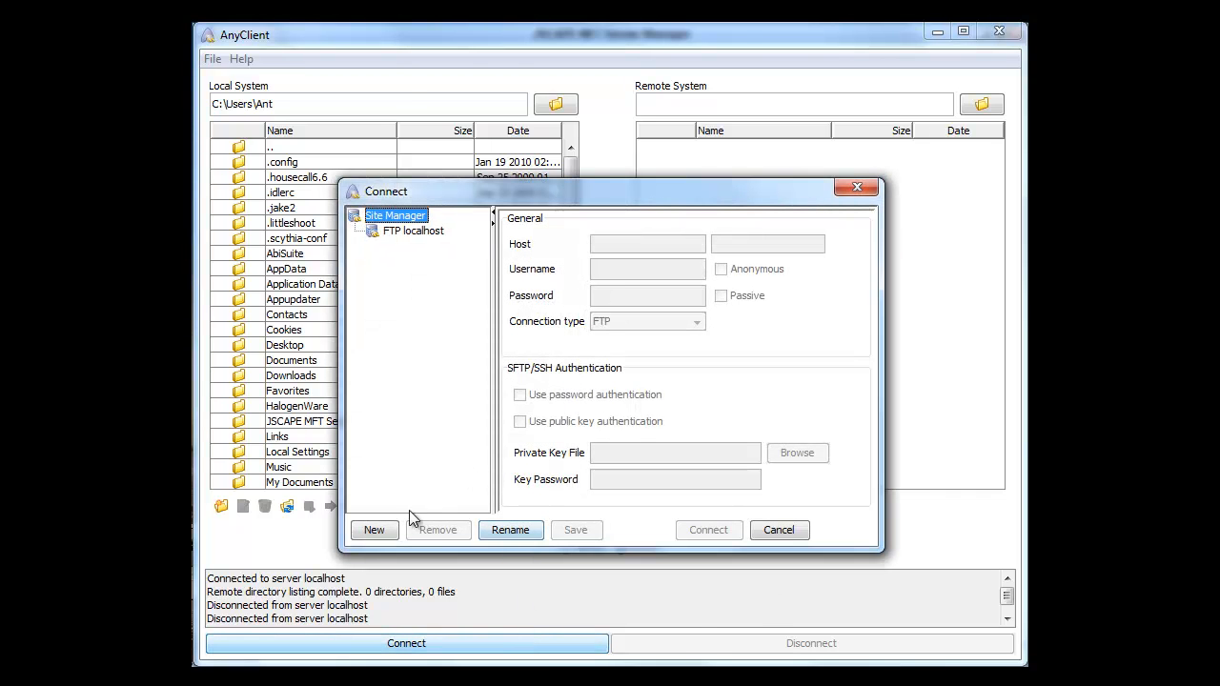
click(374, 530)
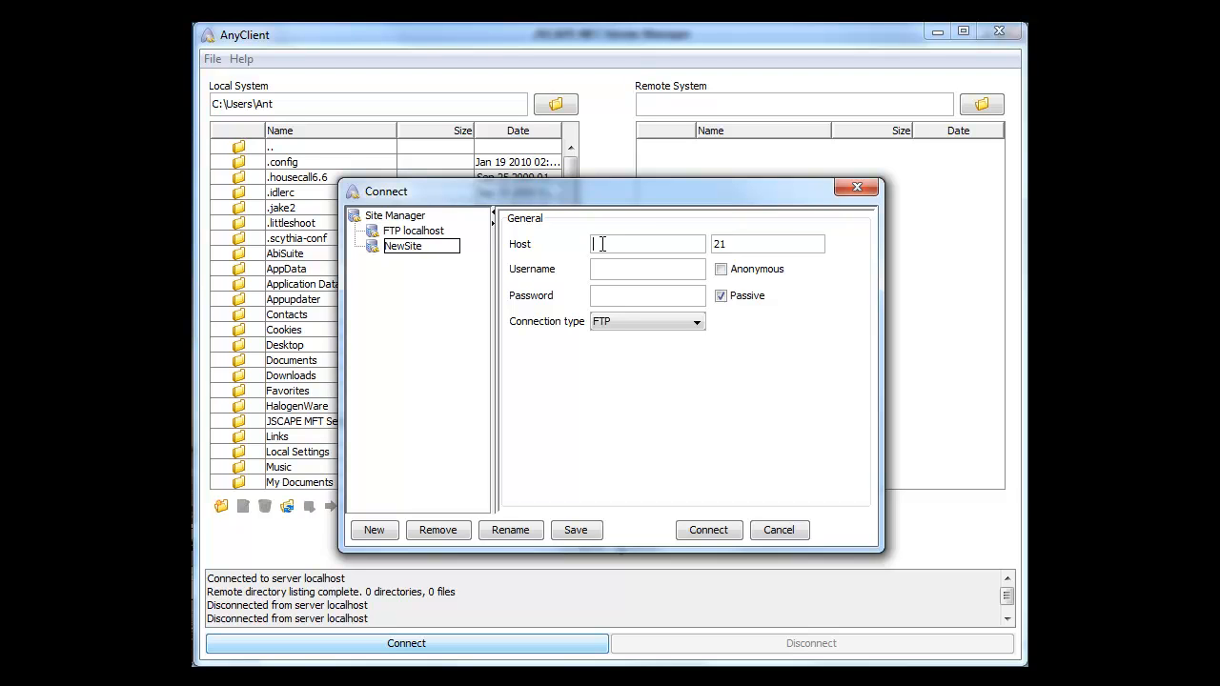
text(localhost)
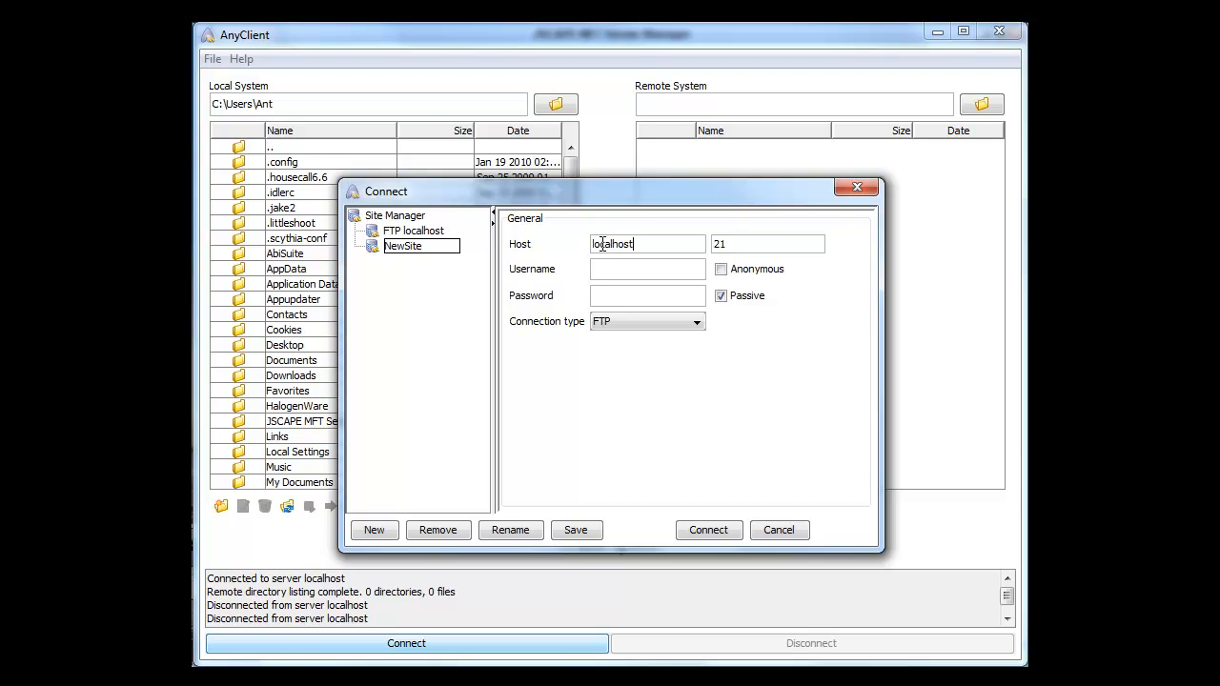
text(demo)
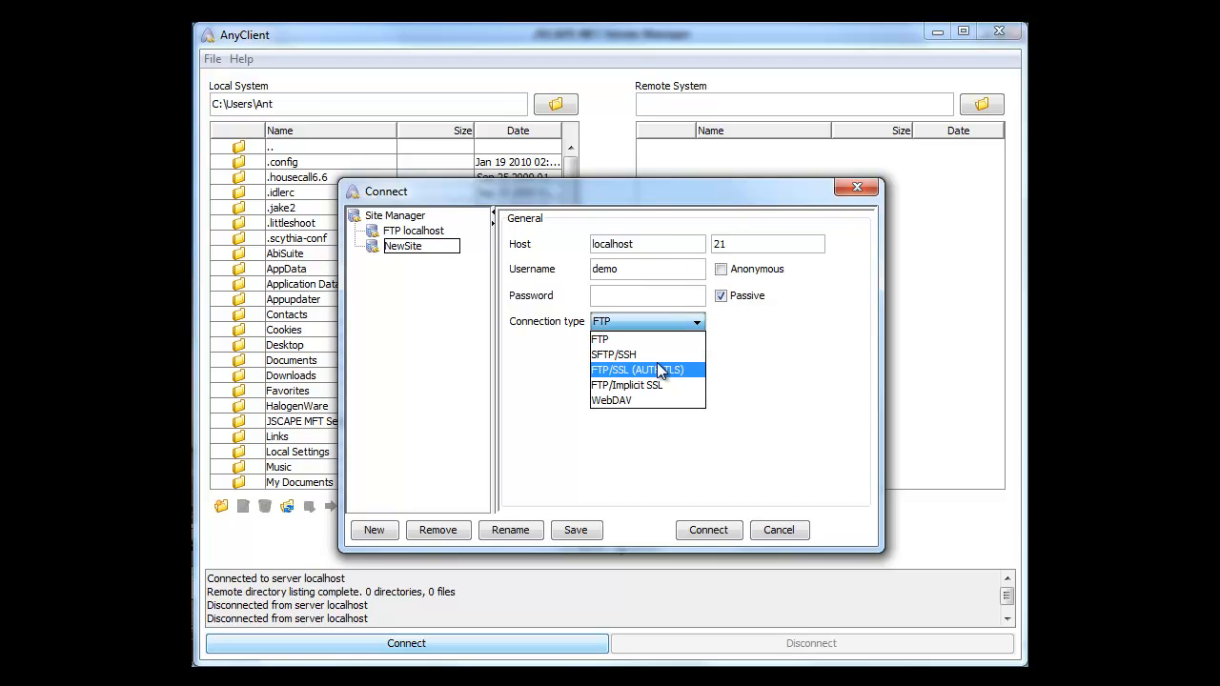
- Set the site to SFTP/SSH with public key authentication from c:\test\demo.pem
click(616, 355)
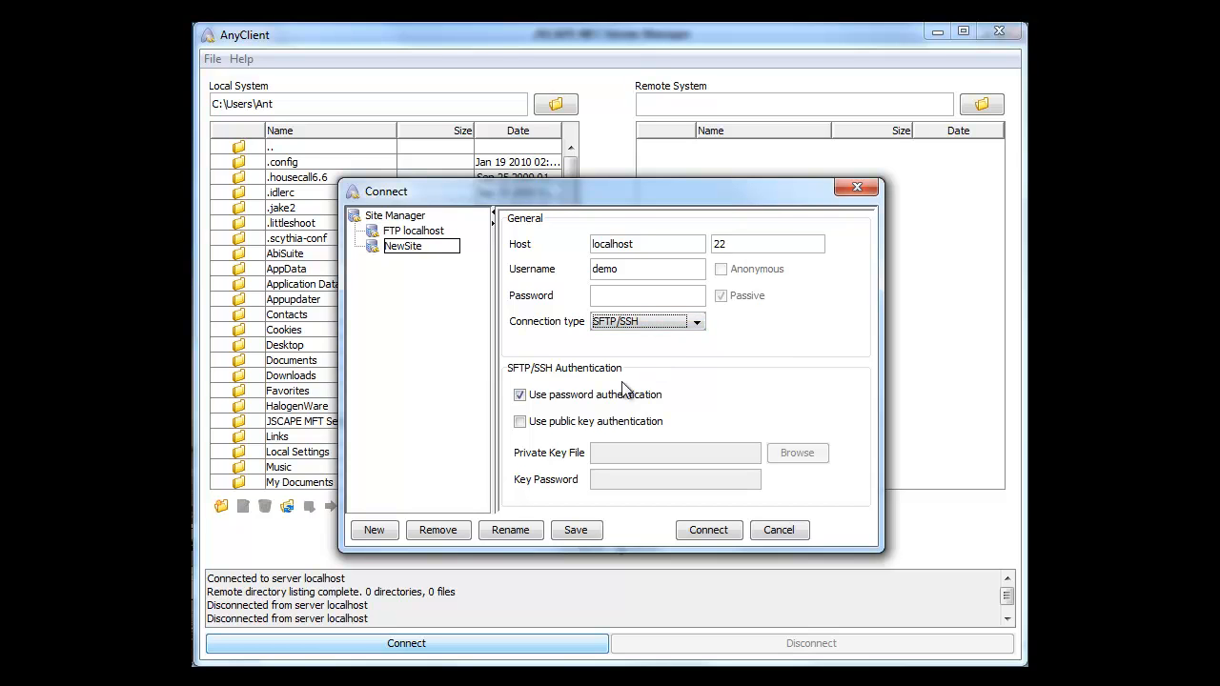
click(519, 421)
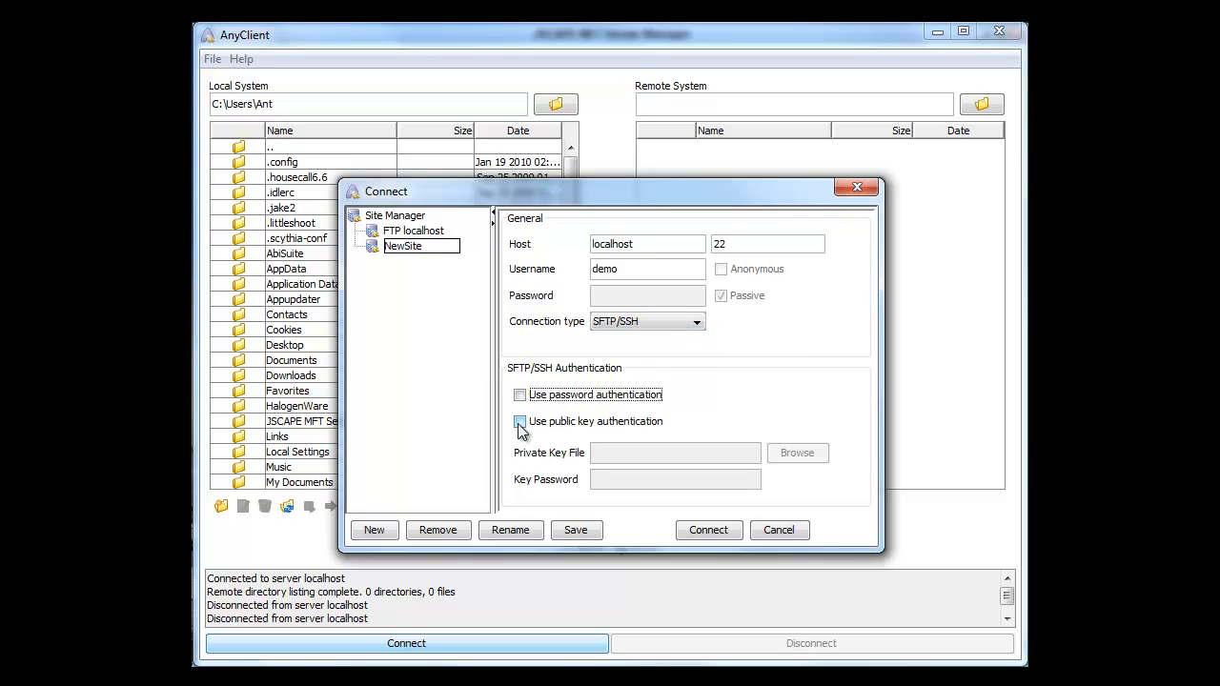
click(519, 422)
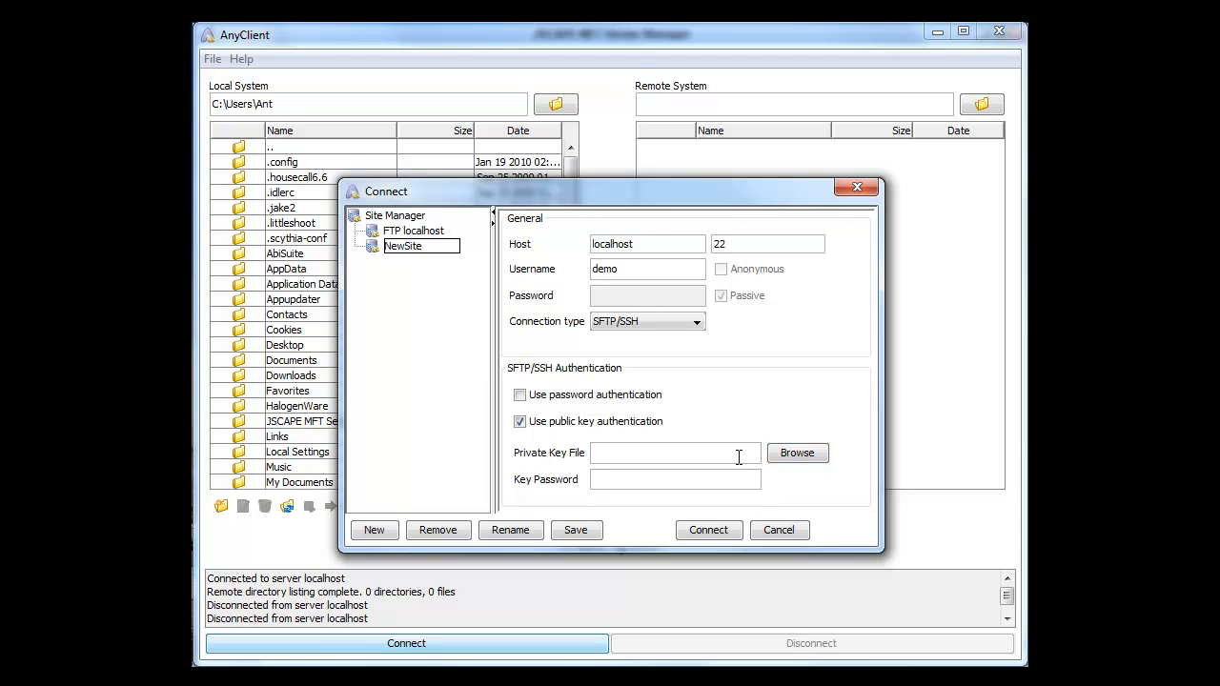
text(c:\test\)
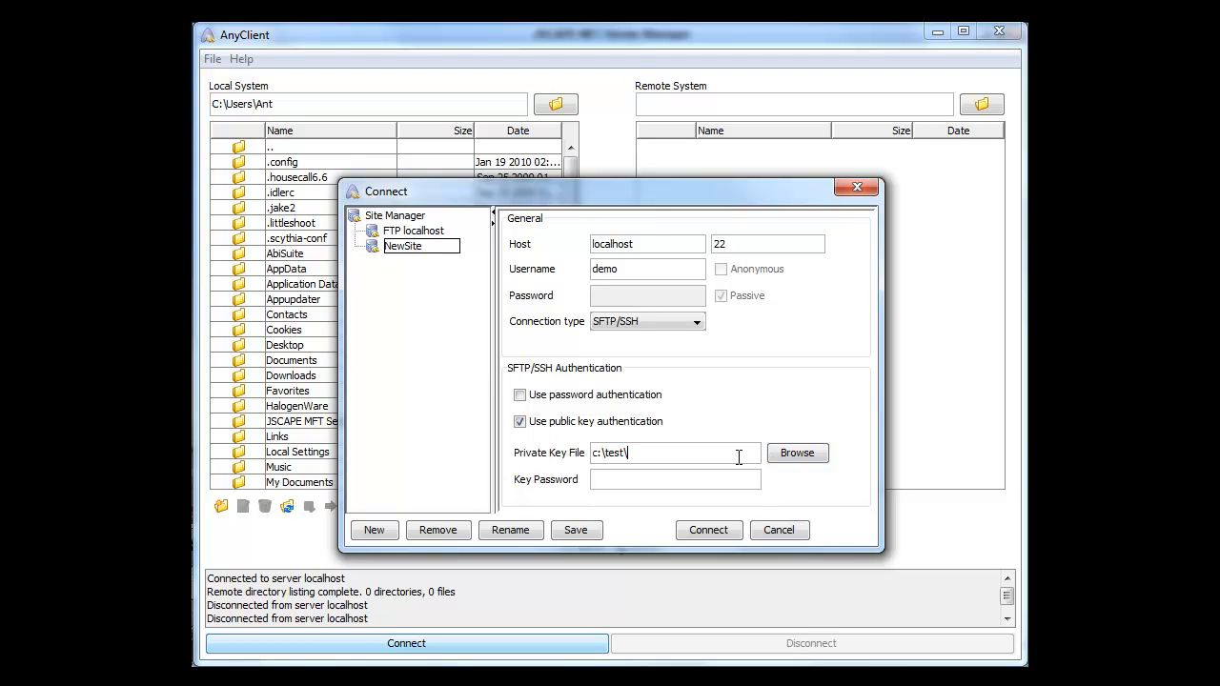
text(demo.pem)
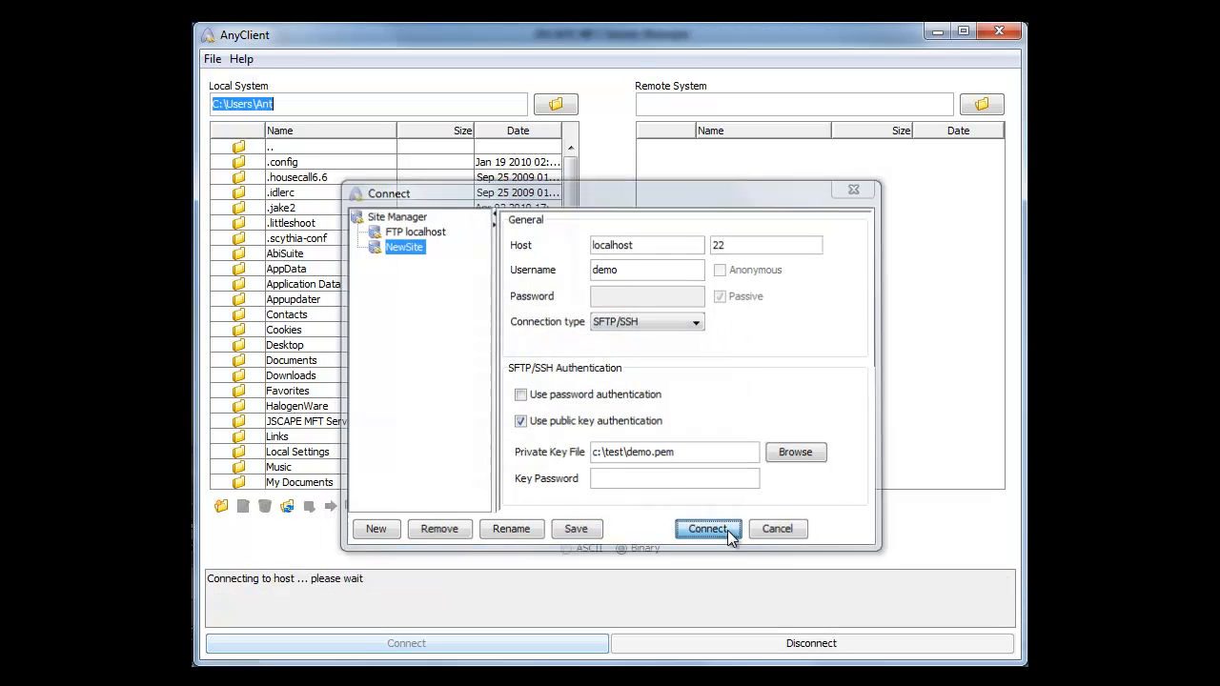
- Connect to the localhost site, accepting and saving the server's host key
click(709, 529)
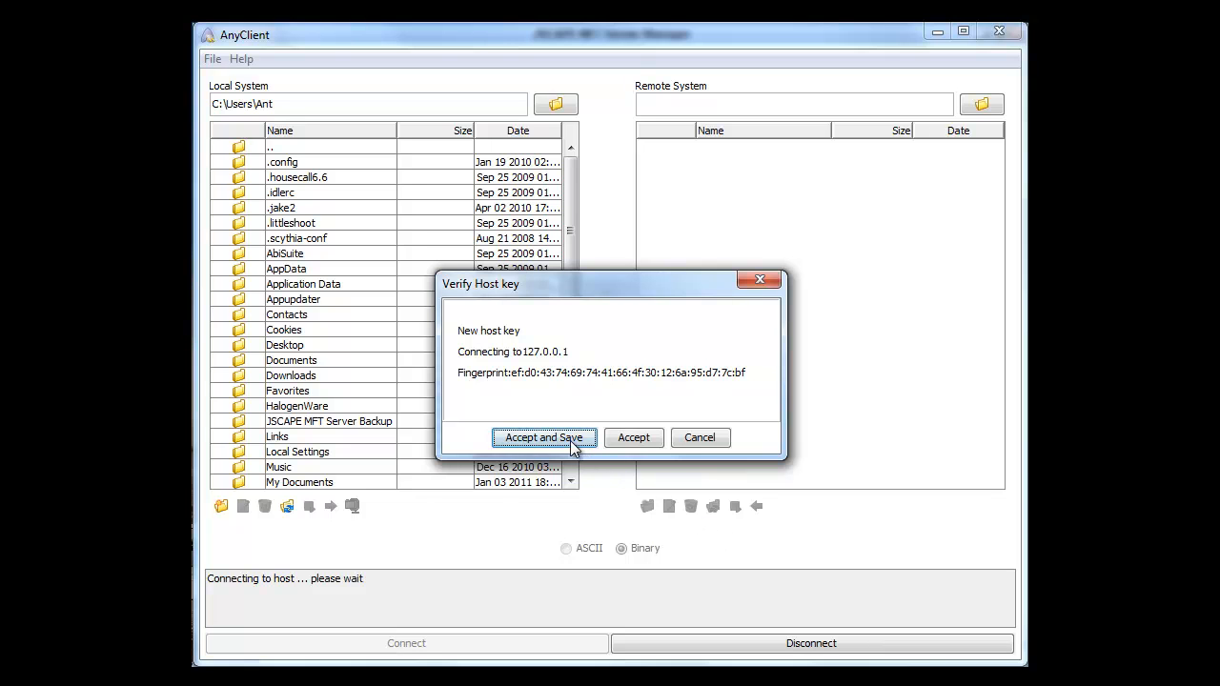
click(544, 438)
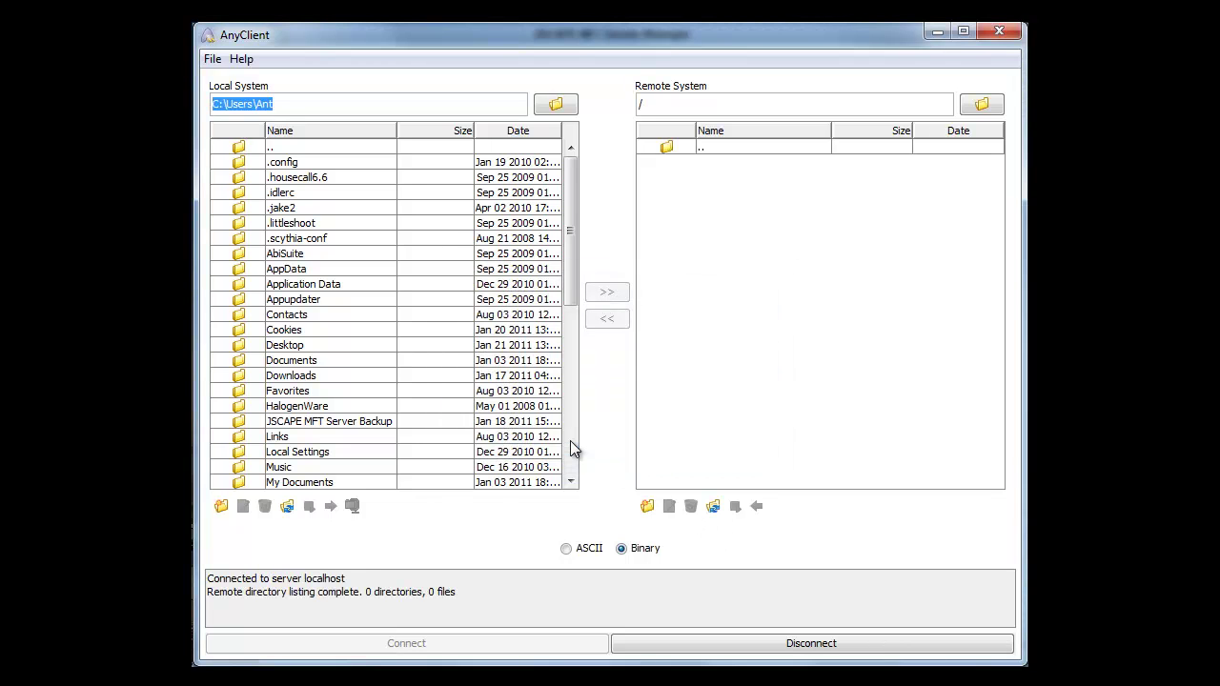
mouse_move(799, 314)
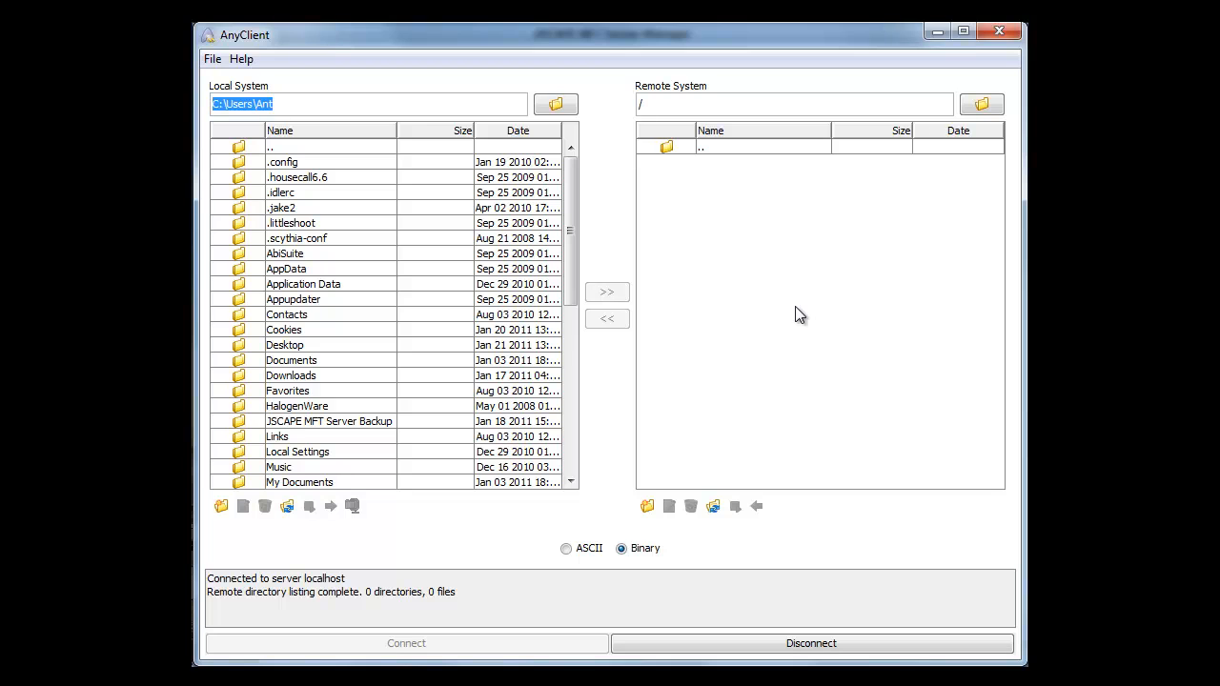